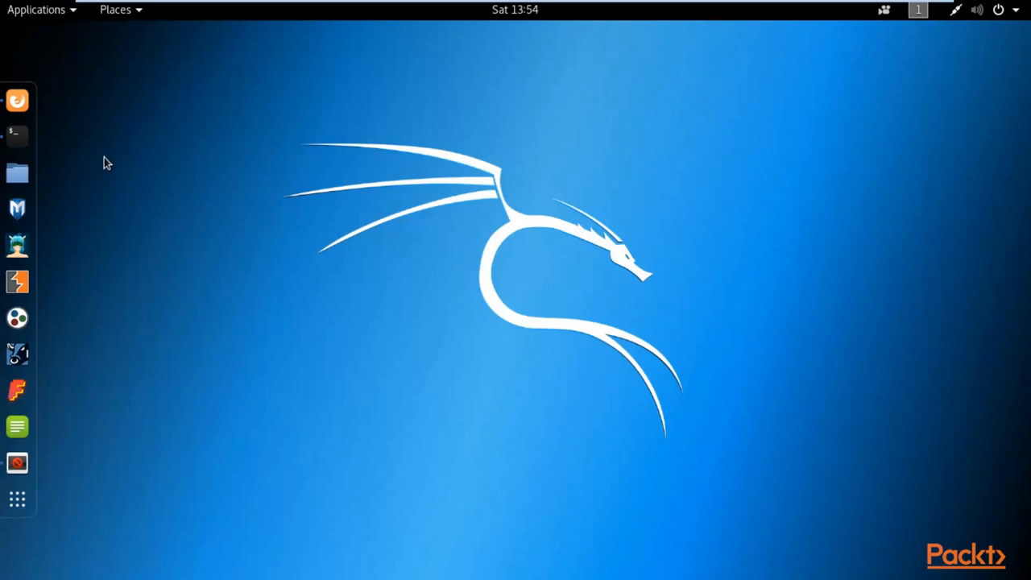
mouse_move(19, 101)
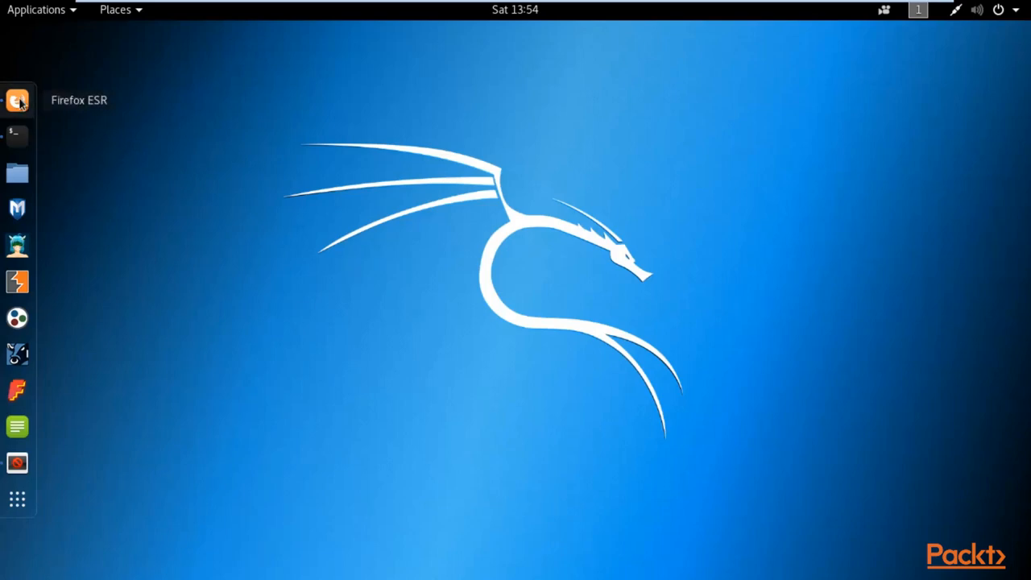
Launch Firefox ESR from the dock and load Mutillidae's upload-file.php page.
click(17, 100)
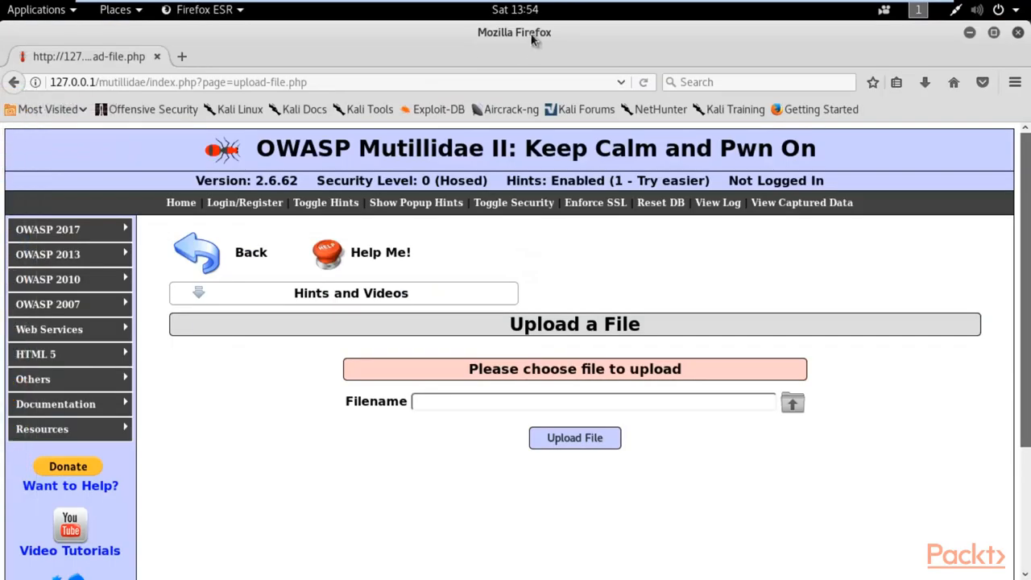
mouse_move(314, 46)
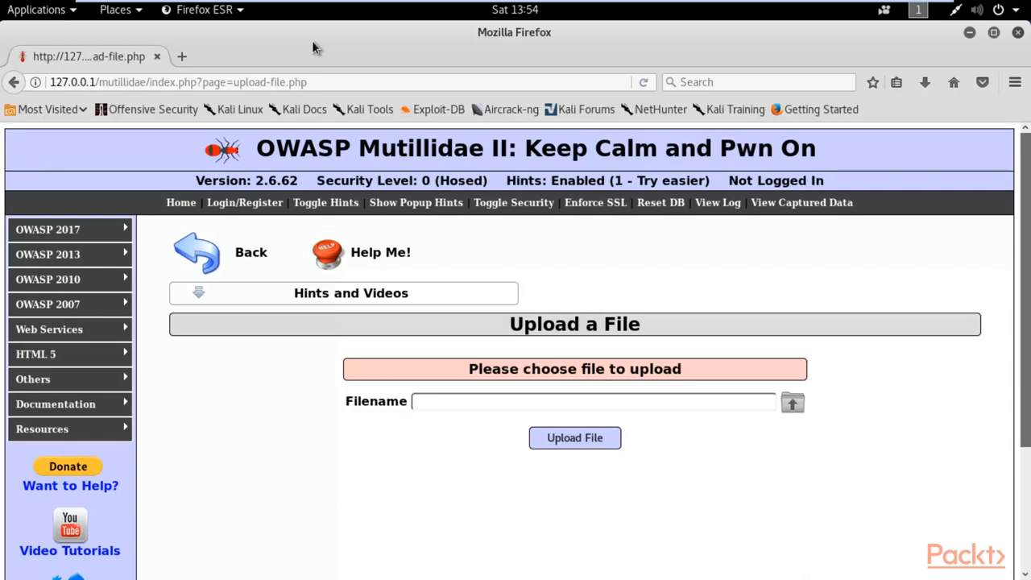
click(46, 229)
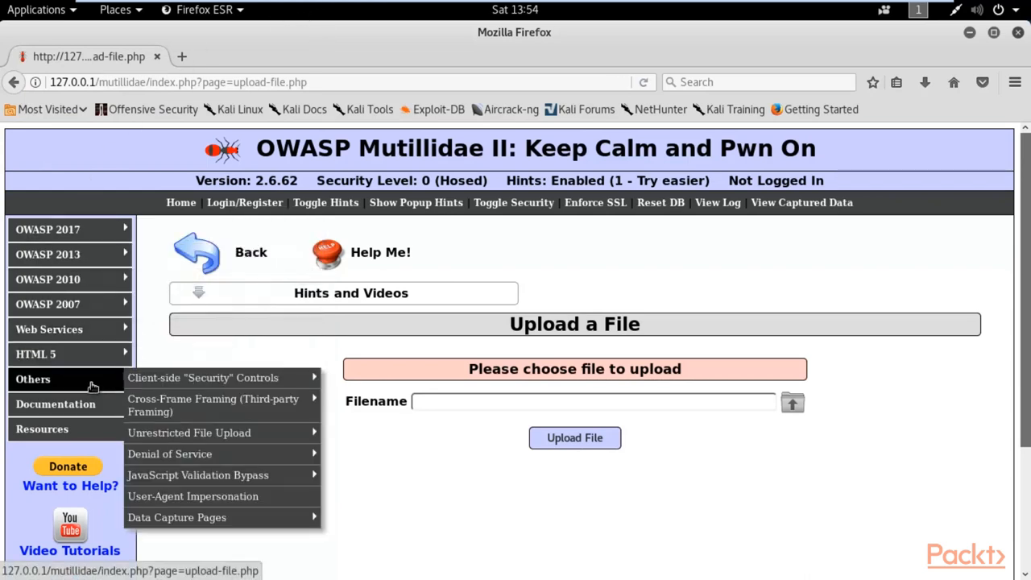
mouse_move(196, 433)
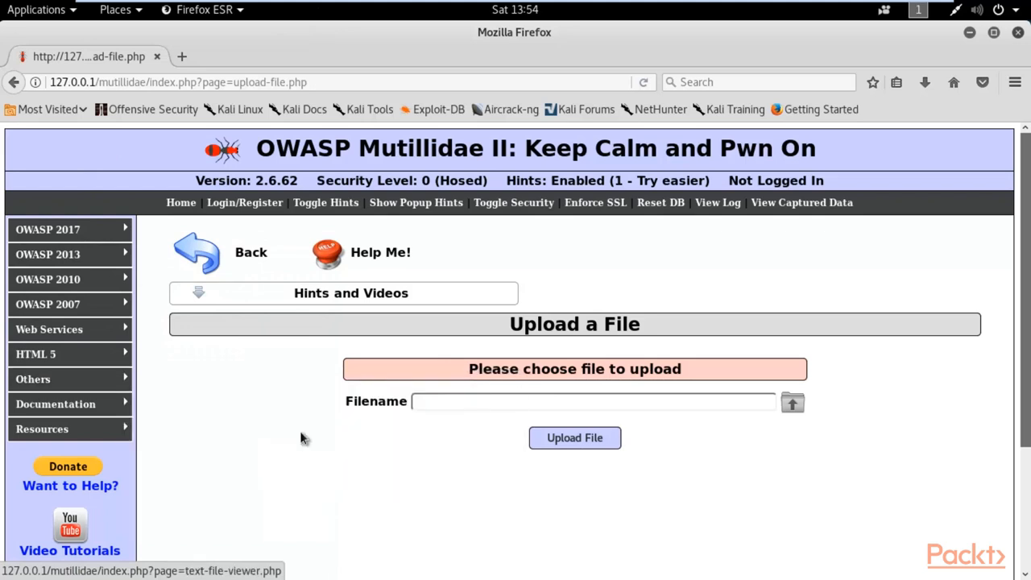
click(33, 379)
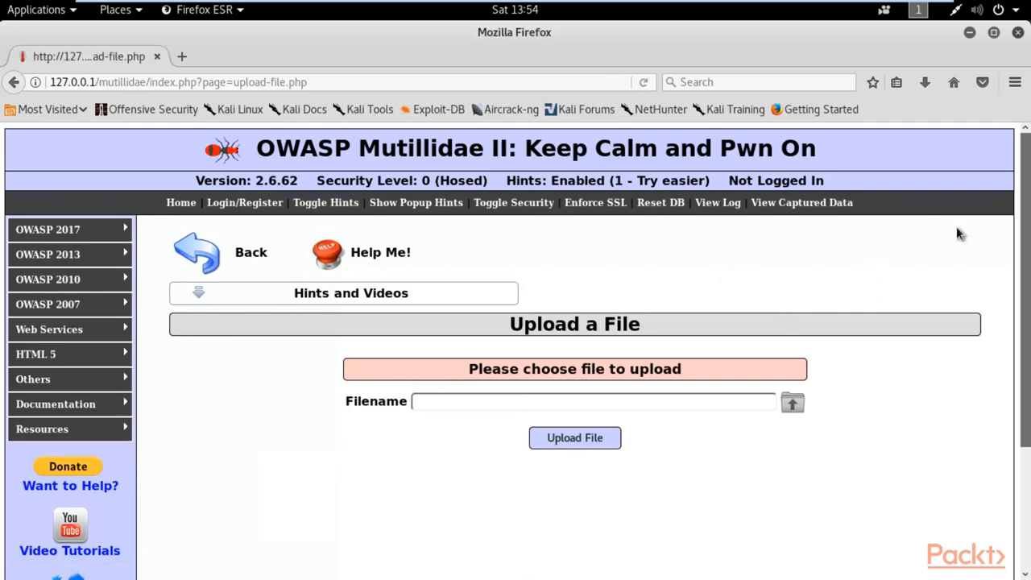
mouse_move(939, 249)
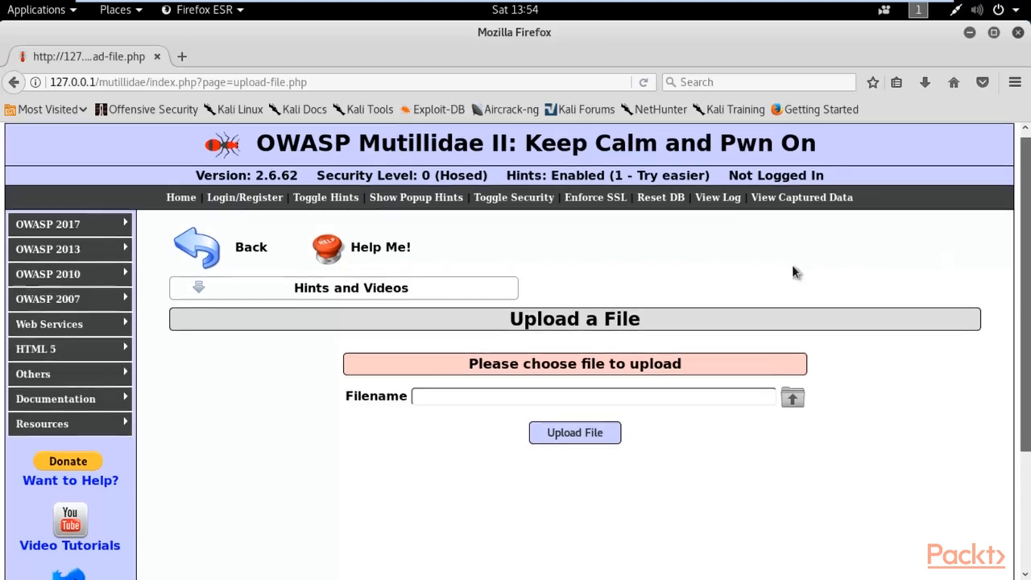
scroll(down, 3)
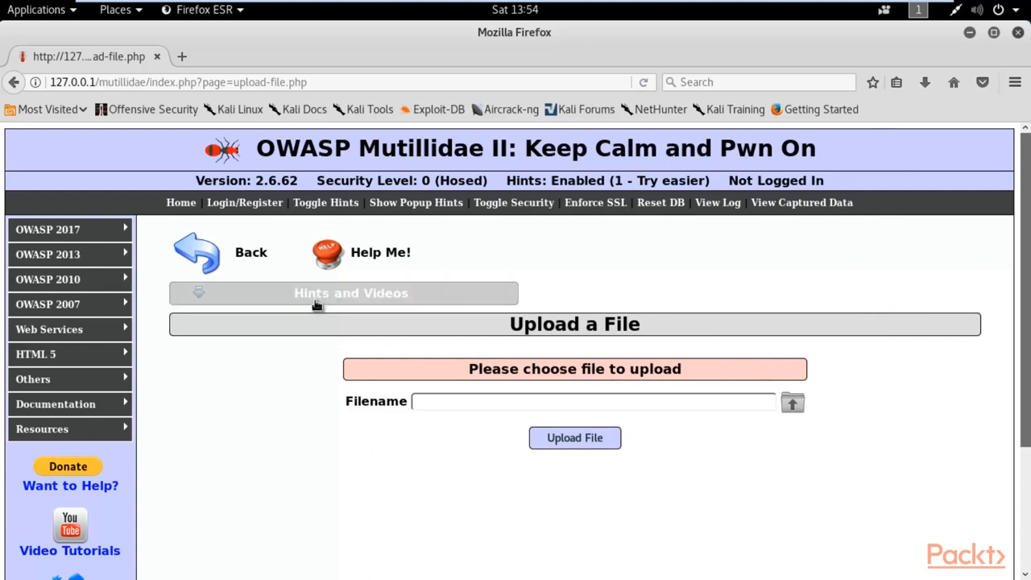
Expand Hints and Videos, load the Unrestricted File Upload hint and zoom in twice.
click(343, 293)
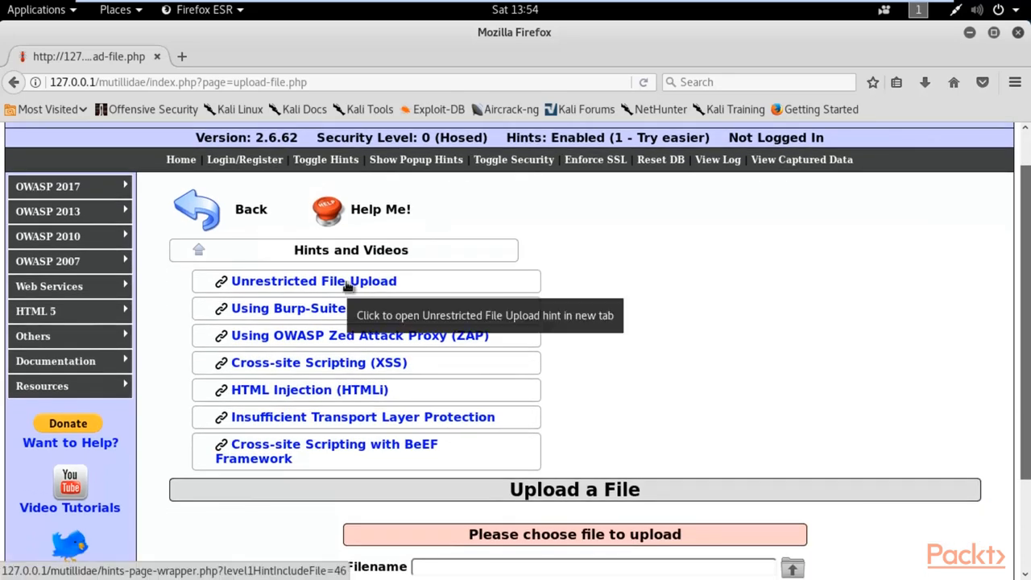
click(313, 280)
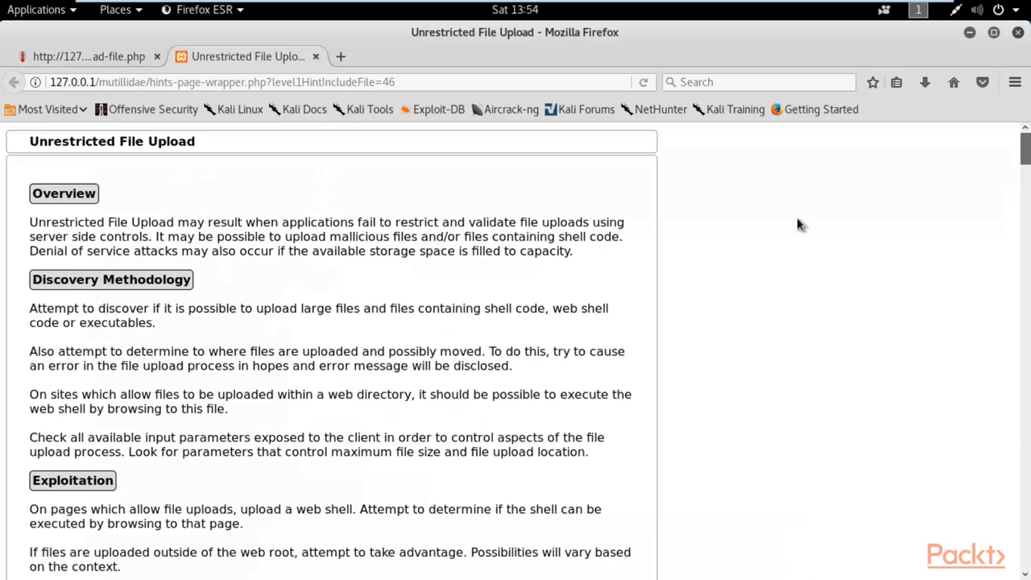
key(ctrl+plus)
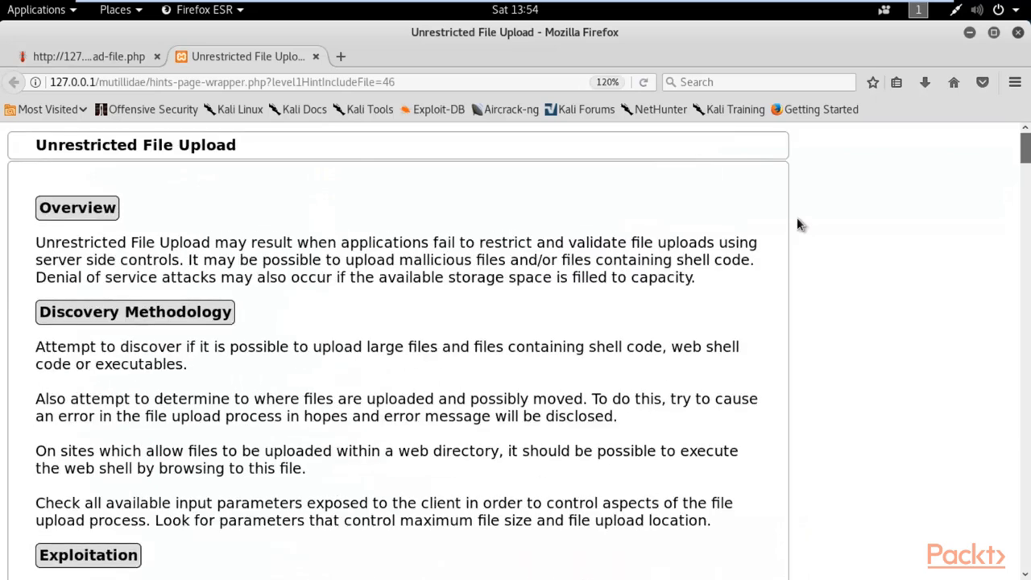
key(ctrl+plus)
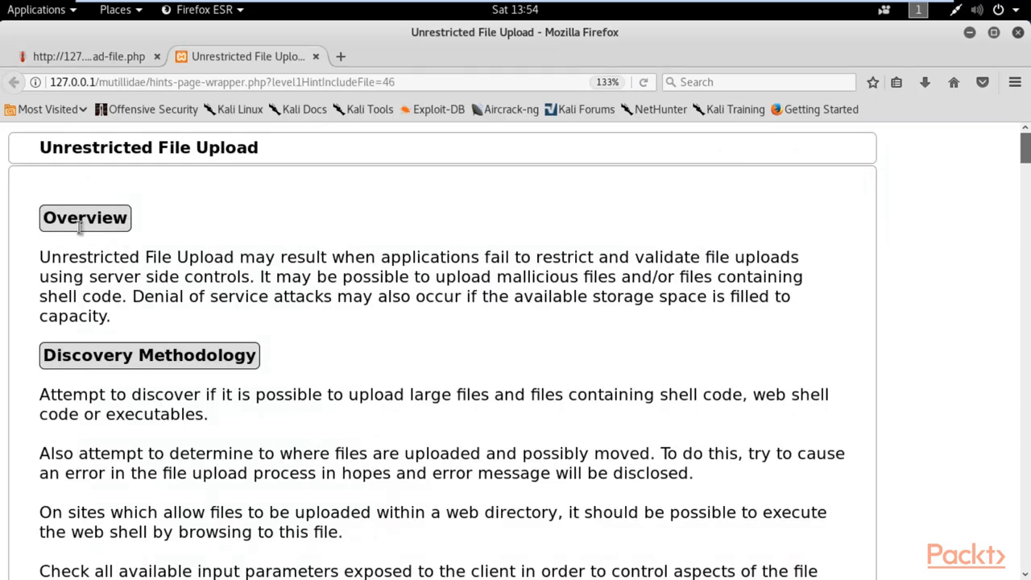
mouse_move(69, 154)
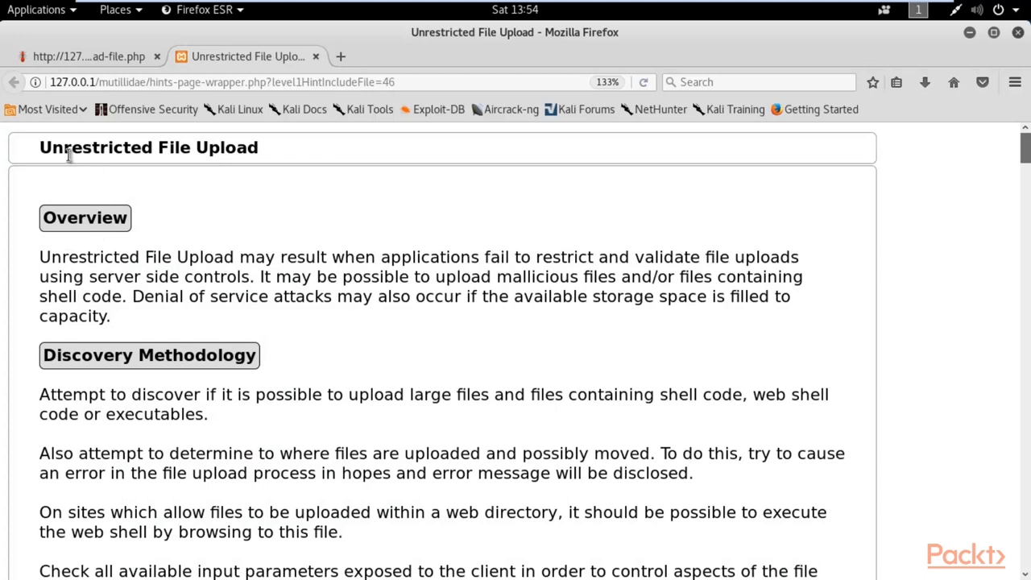
mouse_move(97, 266)
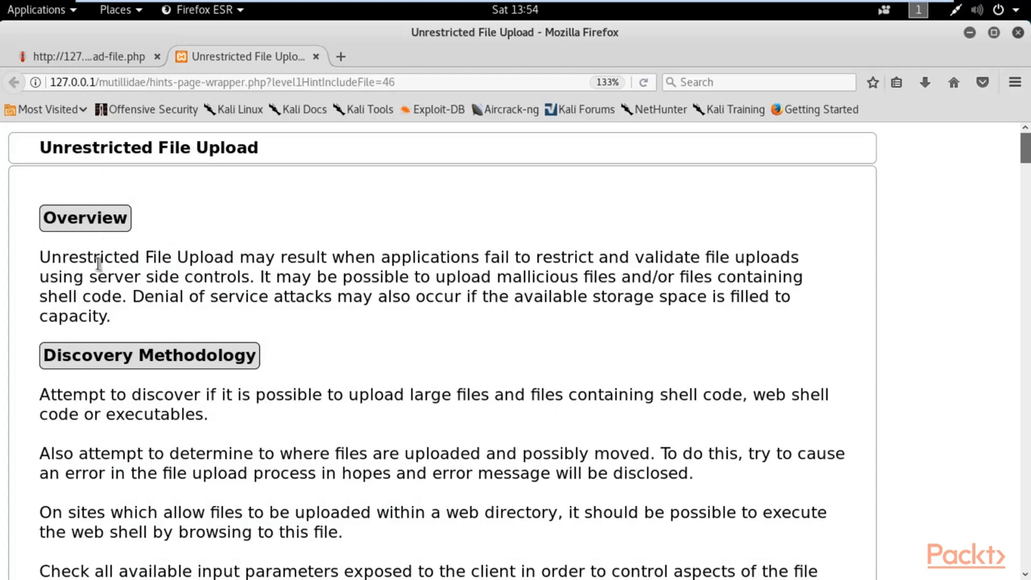
mouse_move(433, 265)
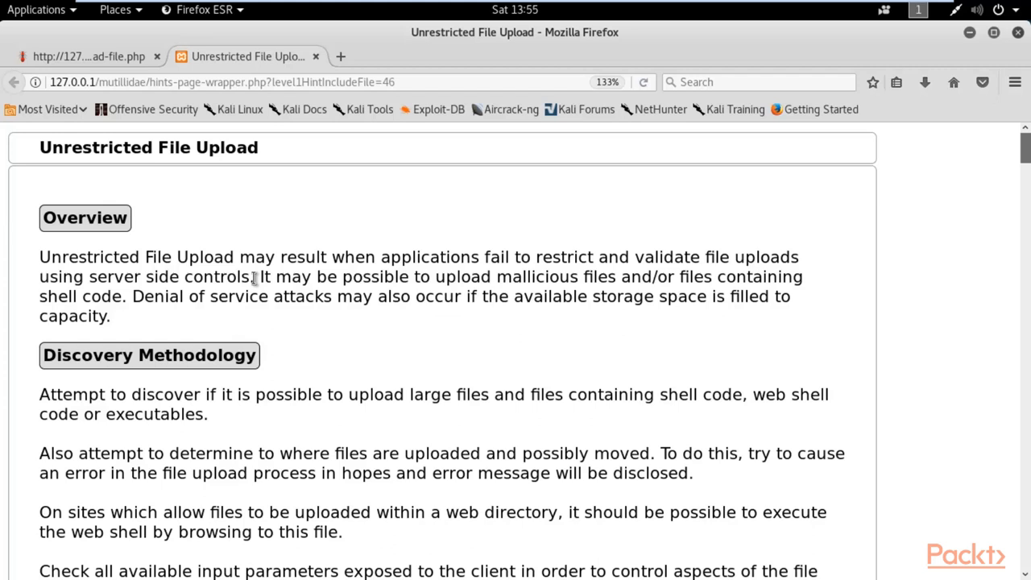
mouse_move(252, 282)
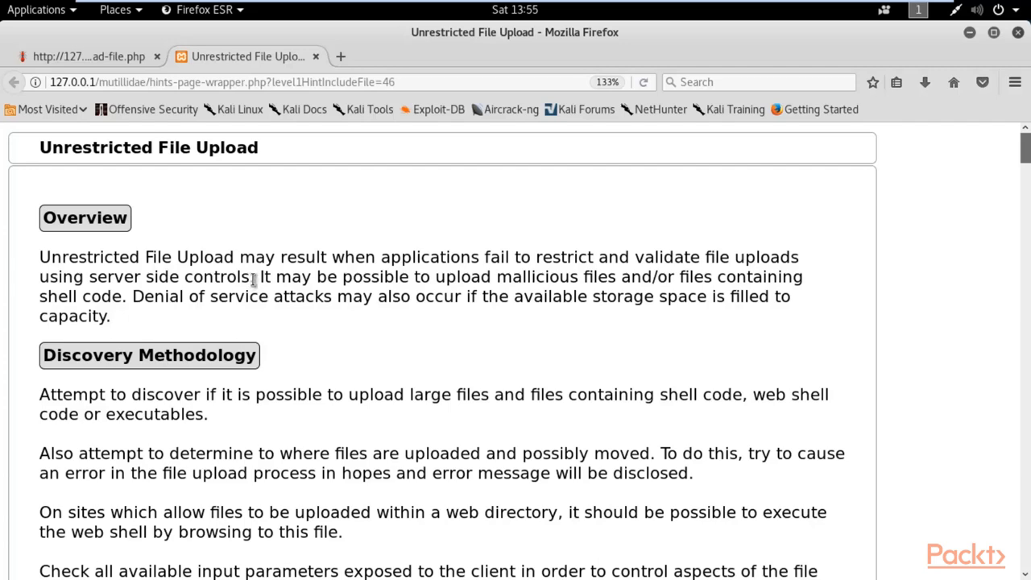
Scroll the hint page down to the Example: Simple Shell code block.
scroll(down, 3)
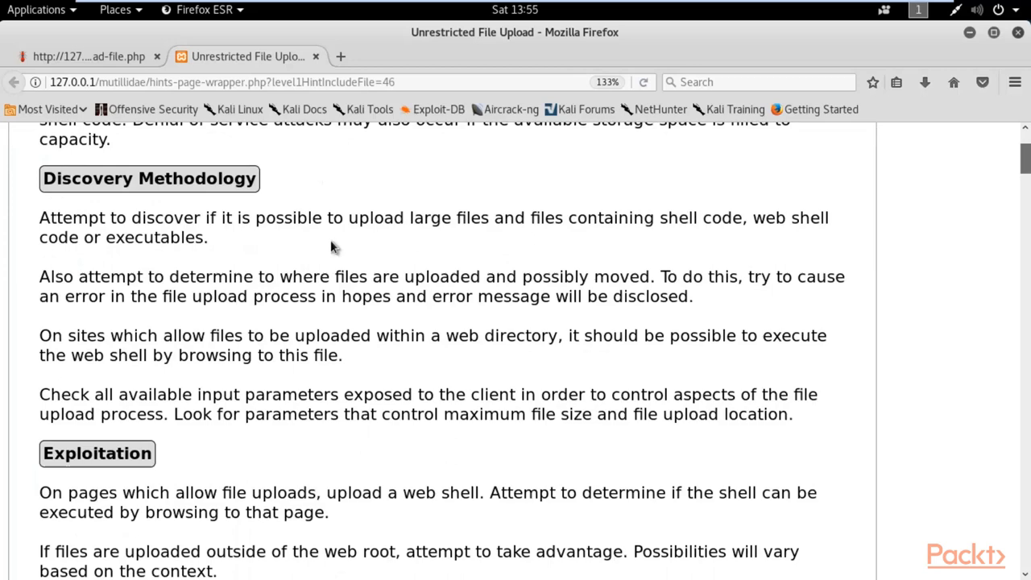
scroll(down, 3)
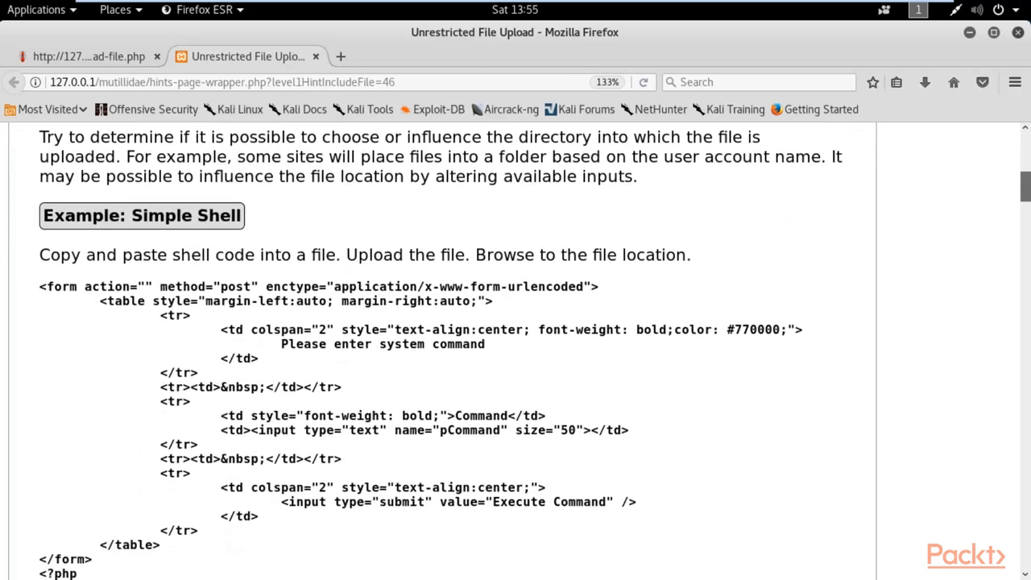
scroll(down, 3)
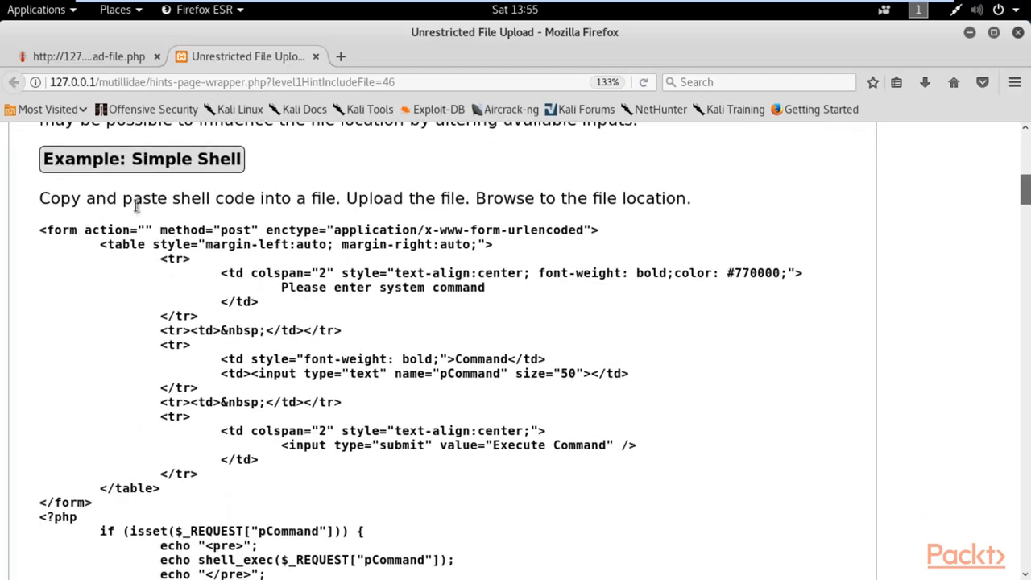
scroll(down, 3)
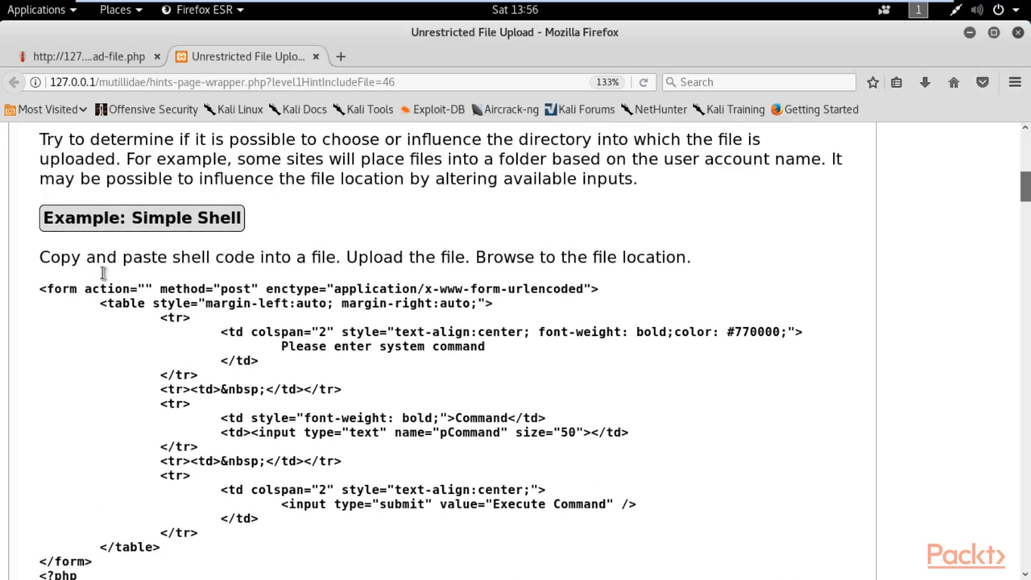
mouse_move(336, 269)
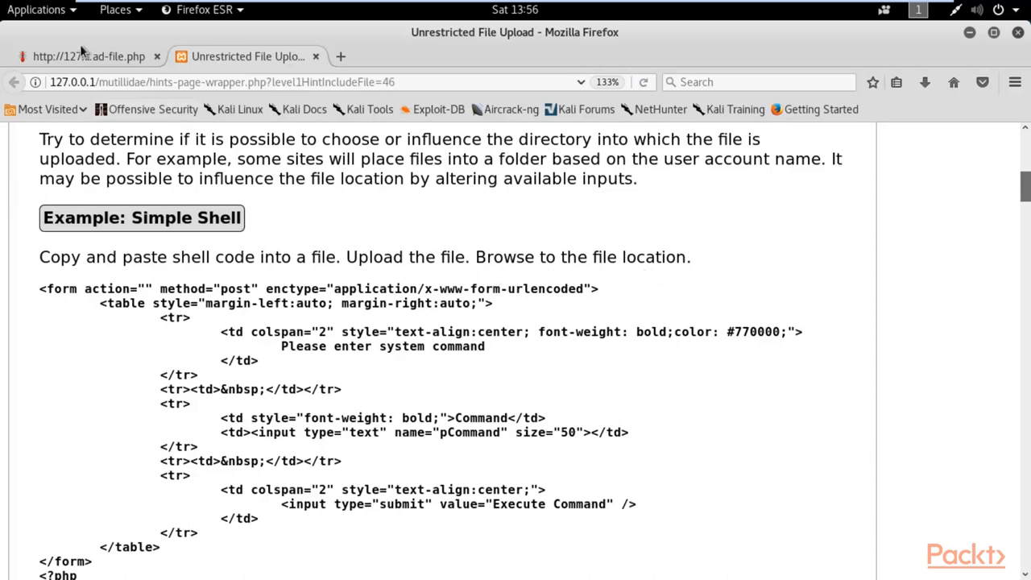
click(88, 56)
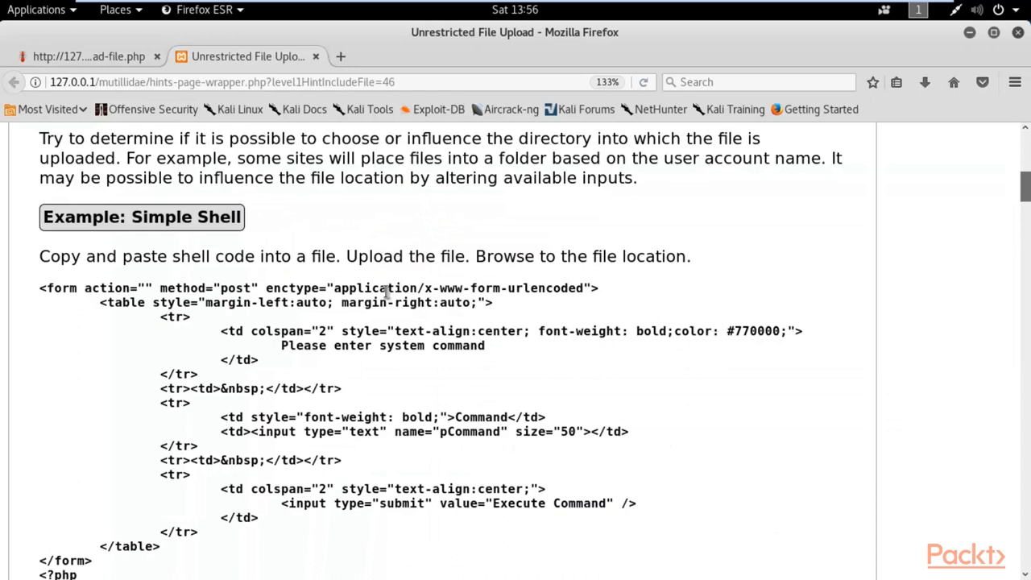
scroll(down, 3)
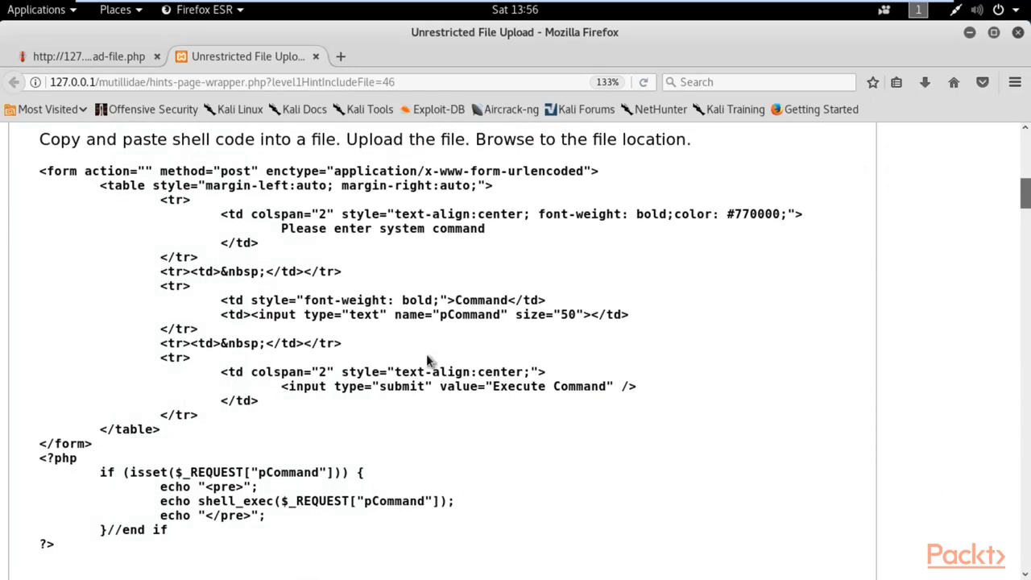
scroll(down, 3)
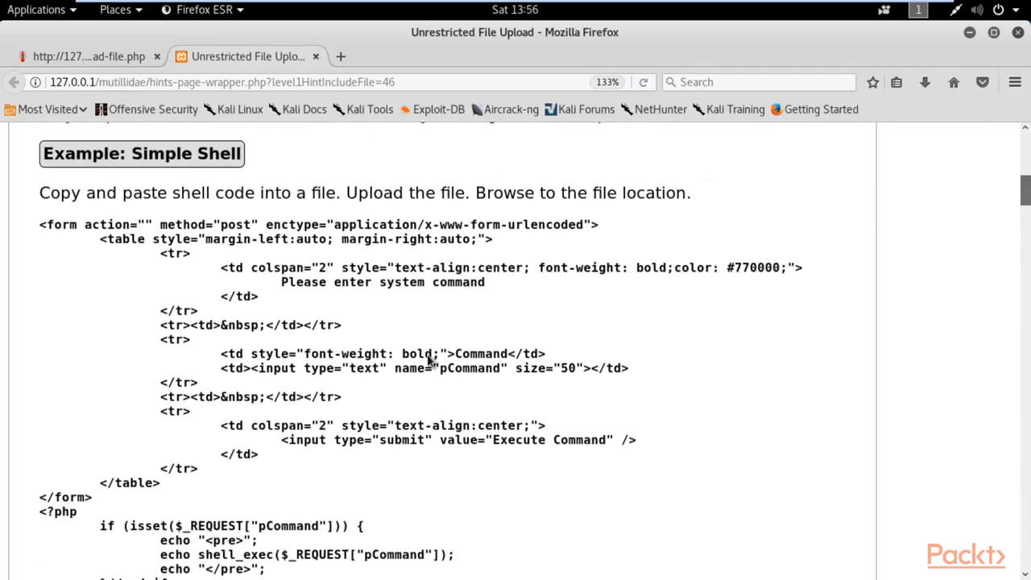
scroll(down, 3)
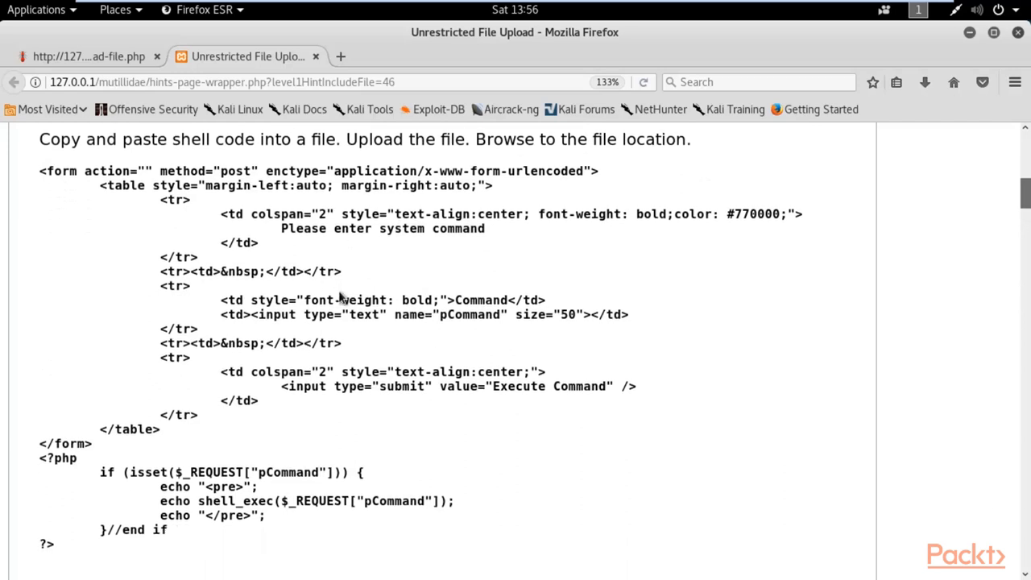
mouse_move(41, 183)
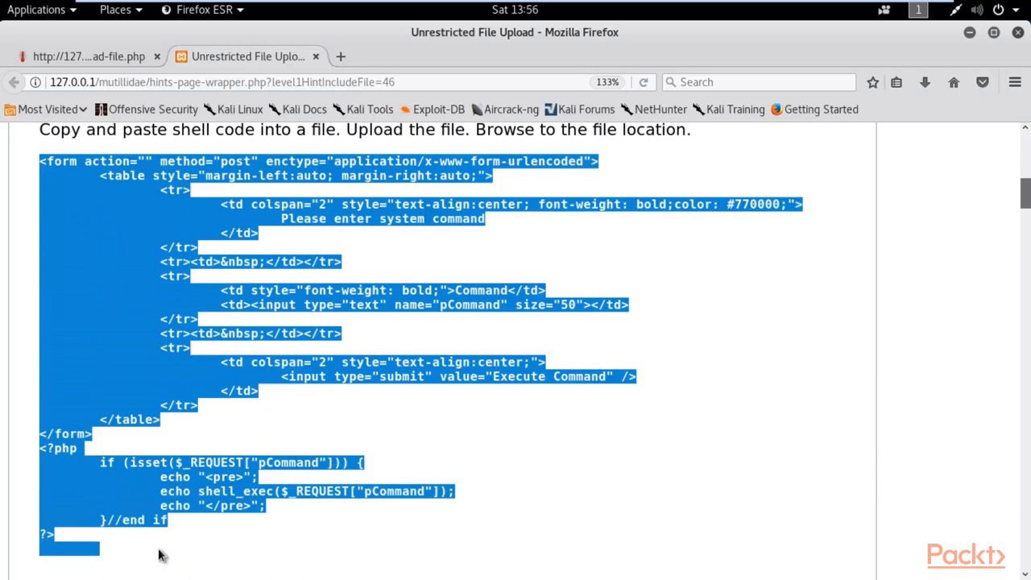
Select the whole Simple Shell code block and copy it from the context menu.
scroll(down, 3)
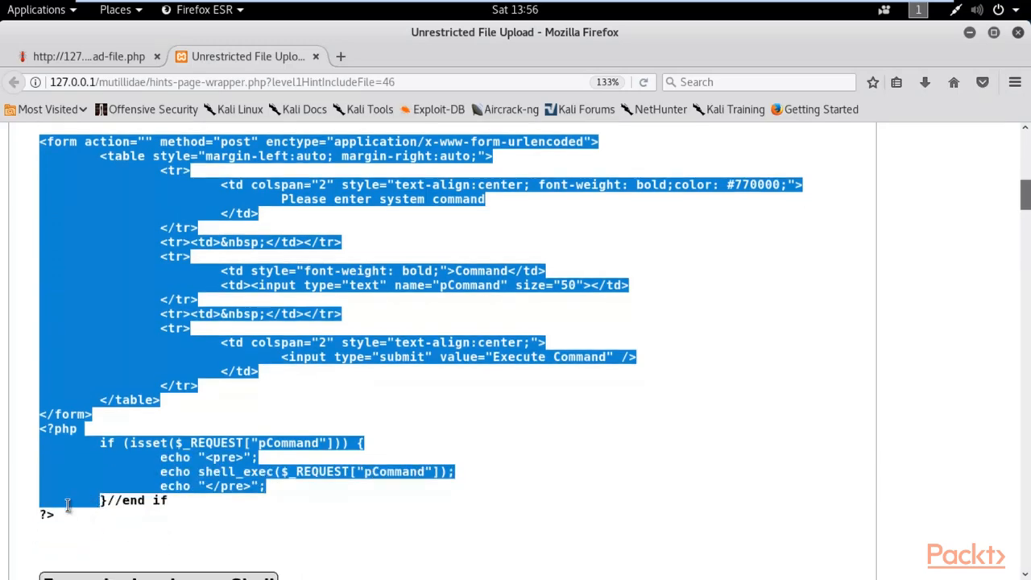
click(651, 294)
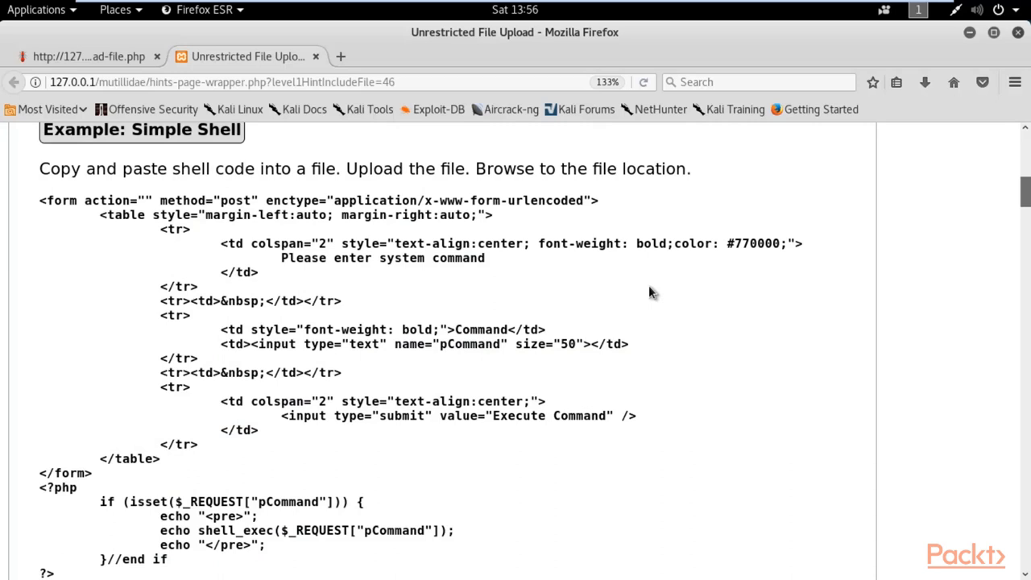
mouse_move(703, 247)
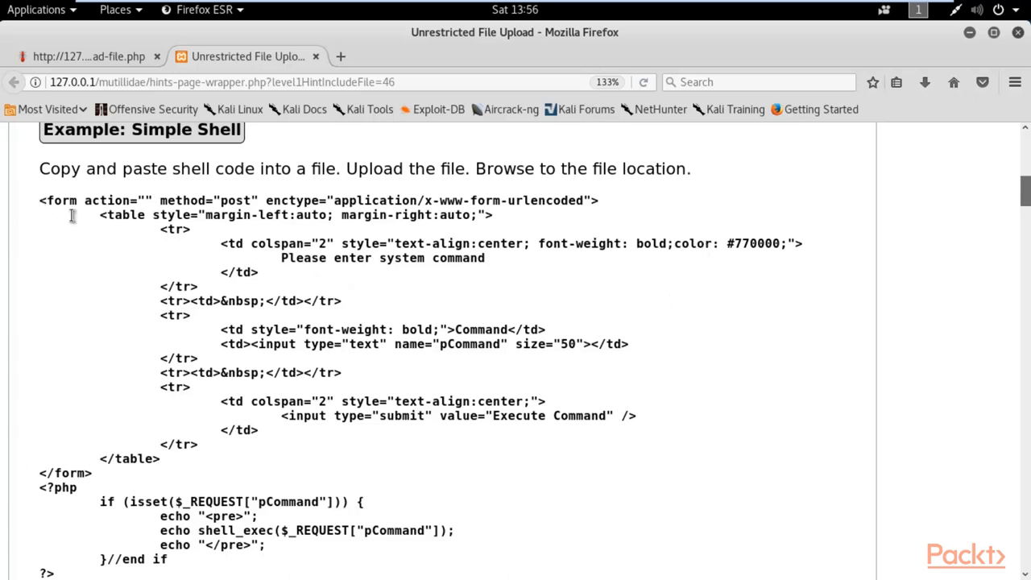
drag(72, 215, 121, 564)
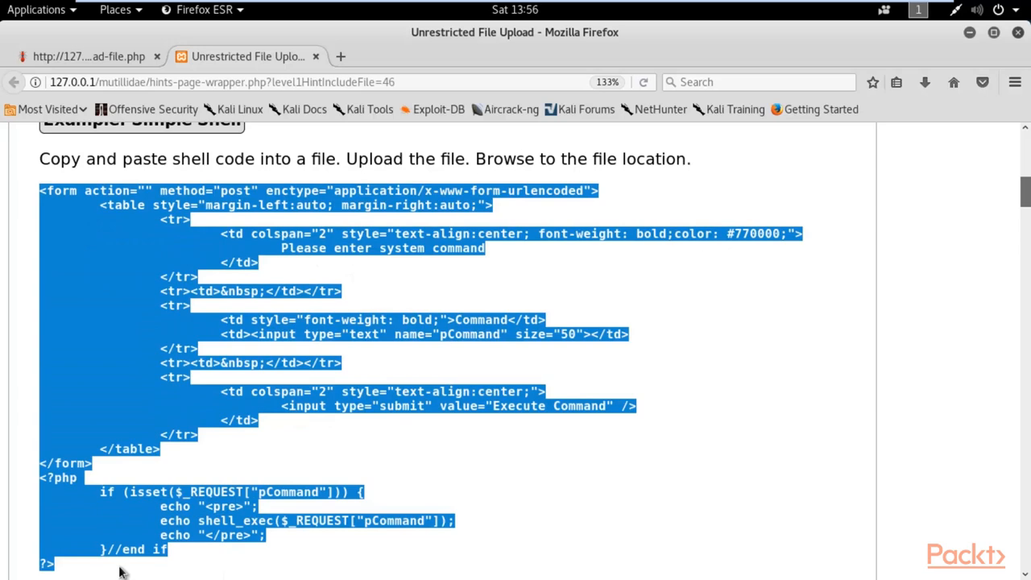
right_click(154, 377)
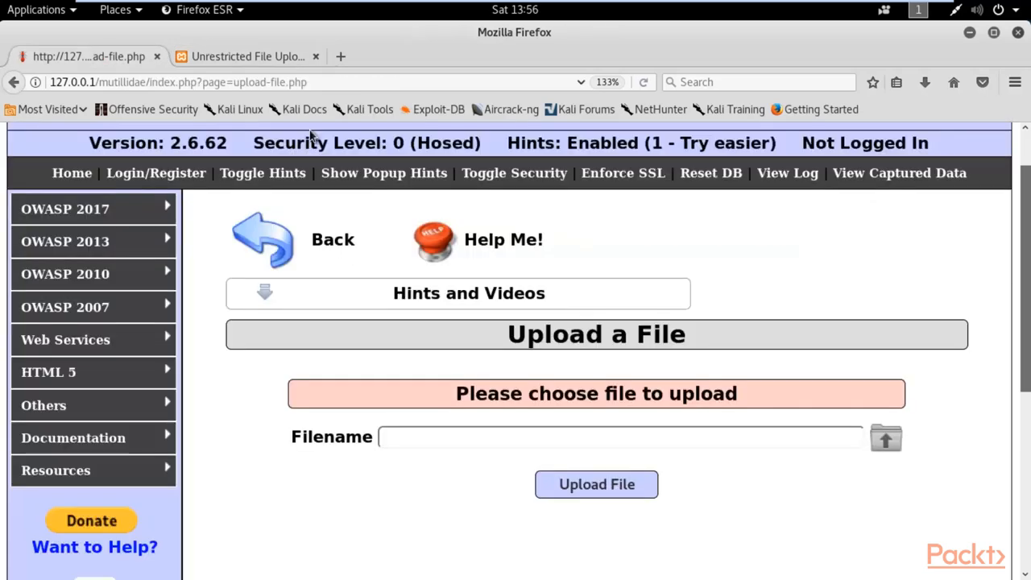
Scroll down the upload page and bring up Kali's Applications menu categories.
scroll(down, 3)
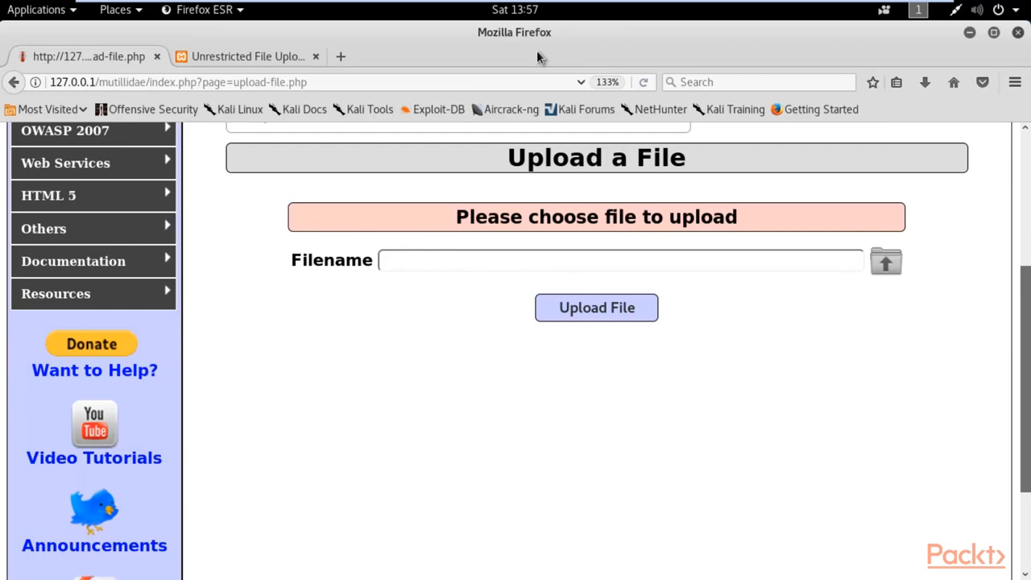
mouse_move(108, 57)
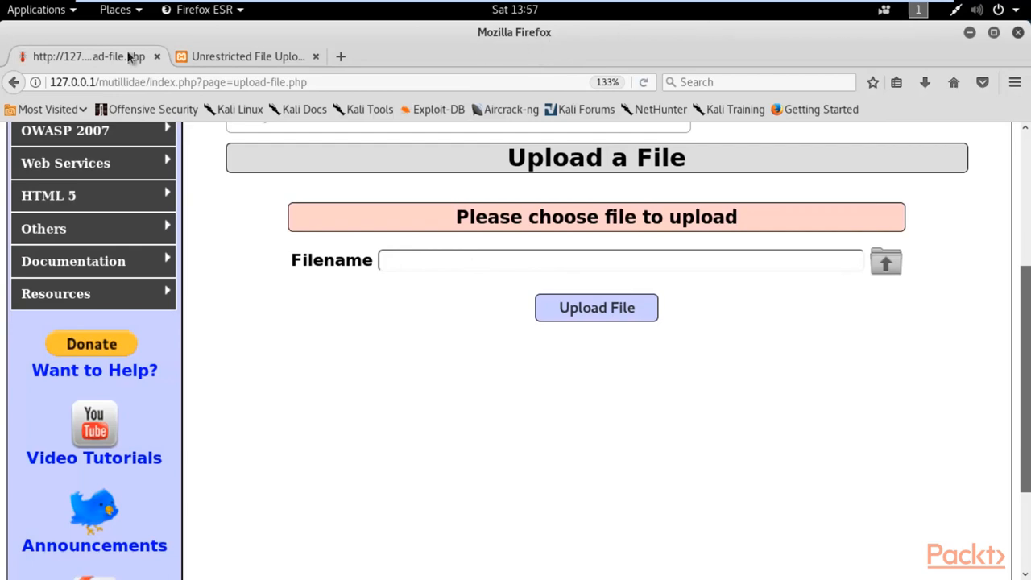
click(37, 9)
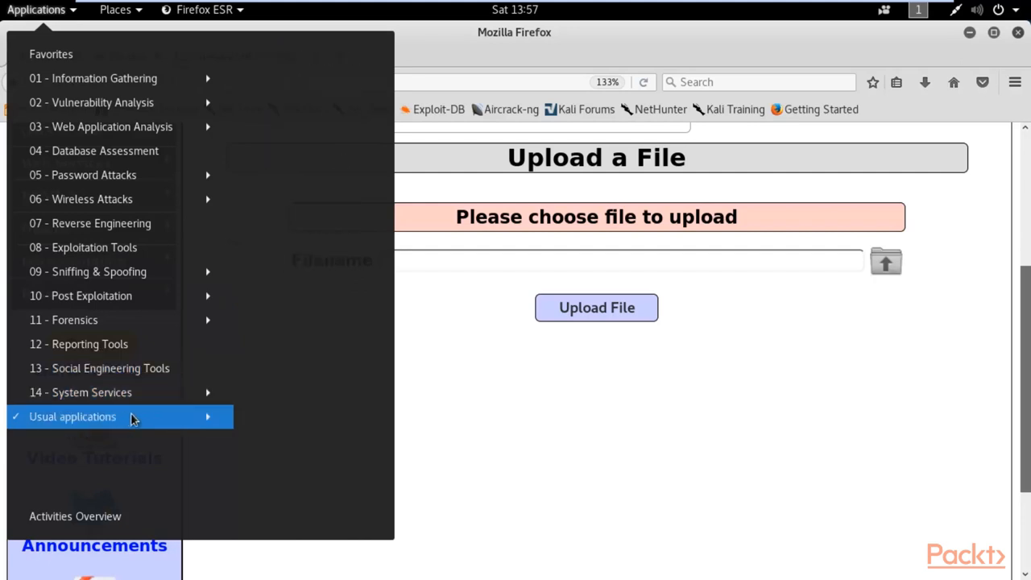
Launch Leafpad, paste the shell code and save it as backdoor.php on the Desktop.
click(60, 441)
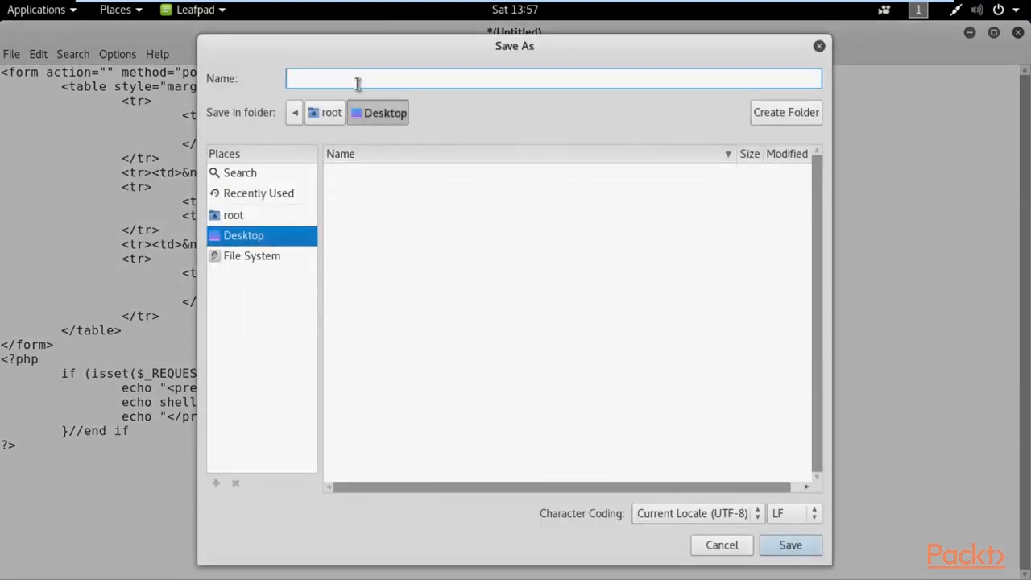
text(b)
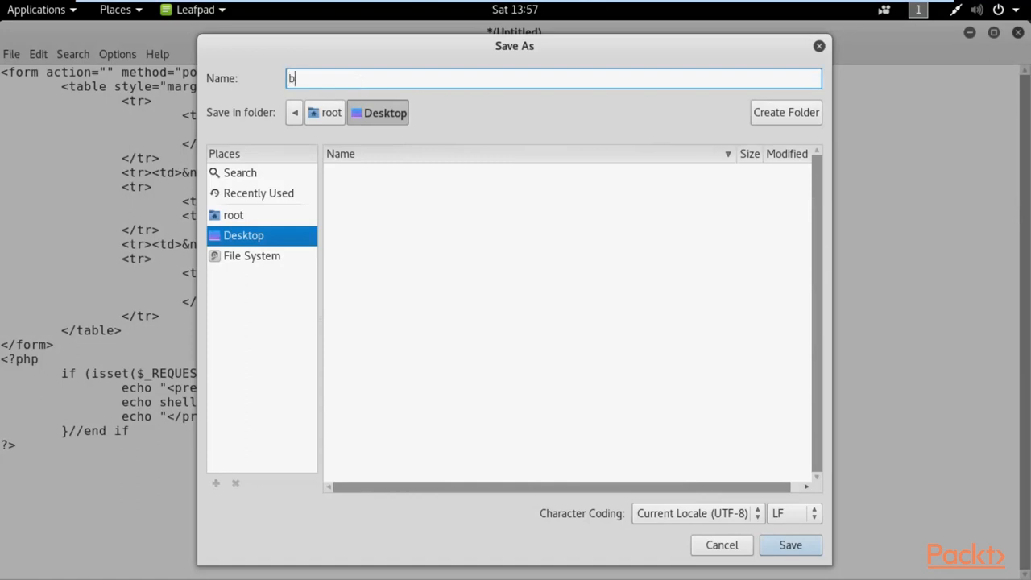
text(ackdoor/)
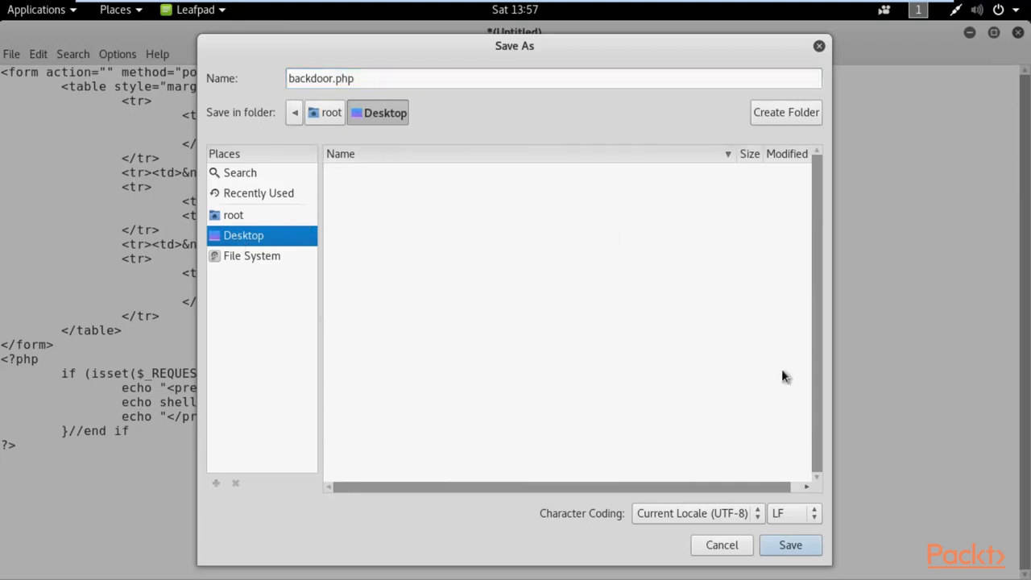
click(792, 545)
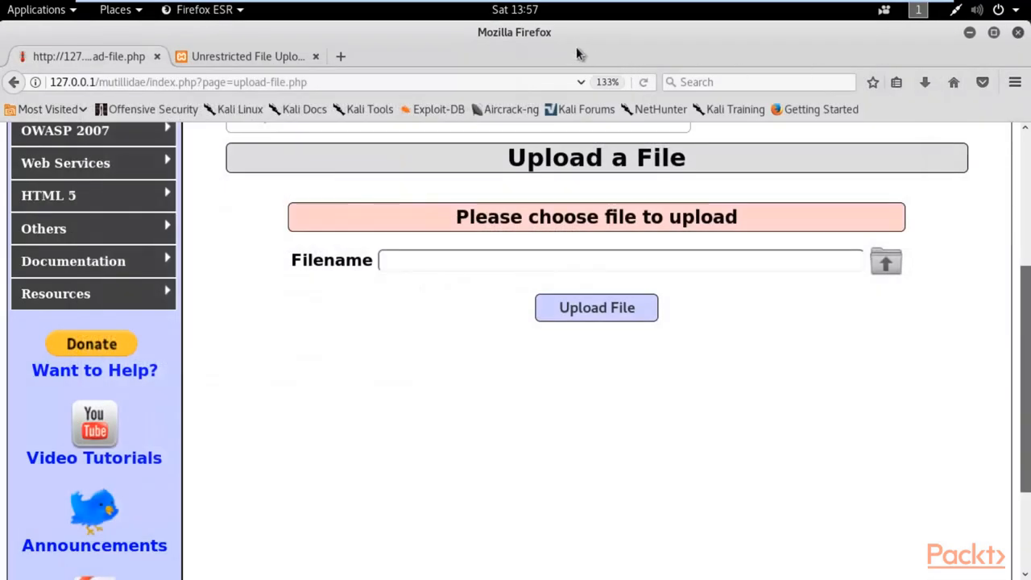
mouse_move(588, 260)
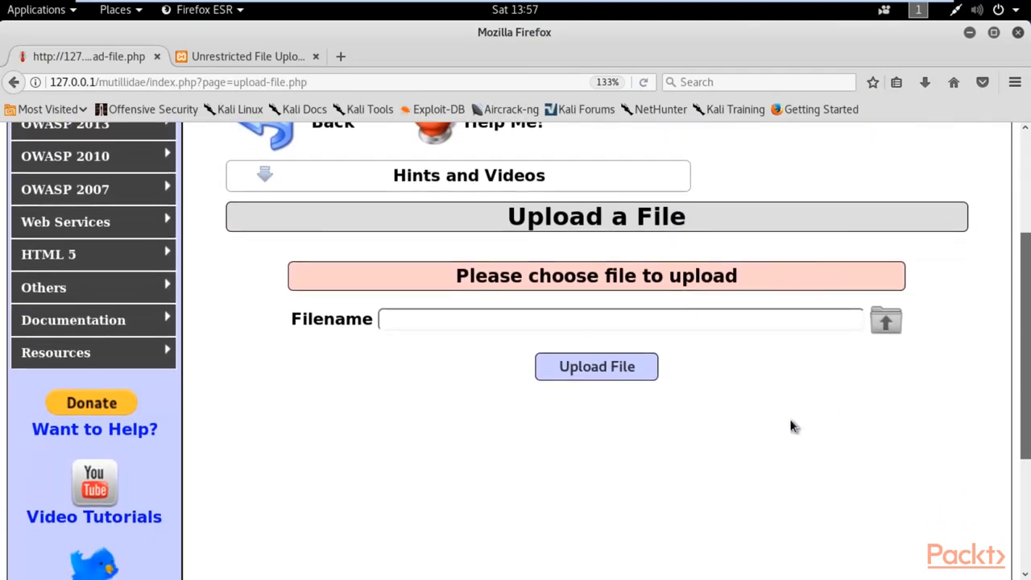
mouse_move(884, 335)
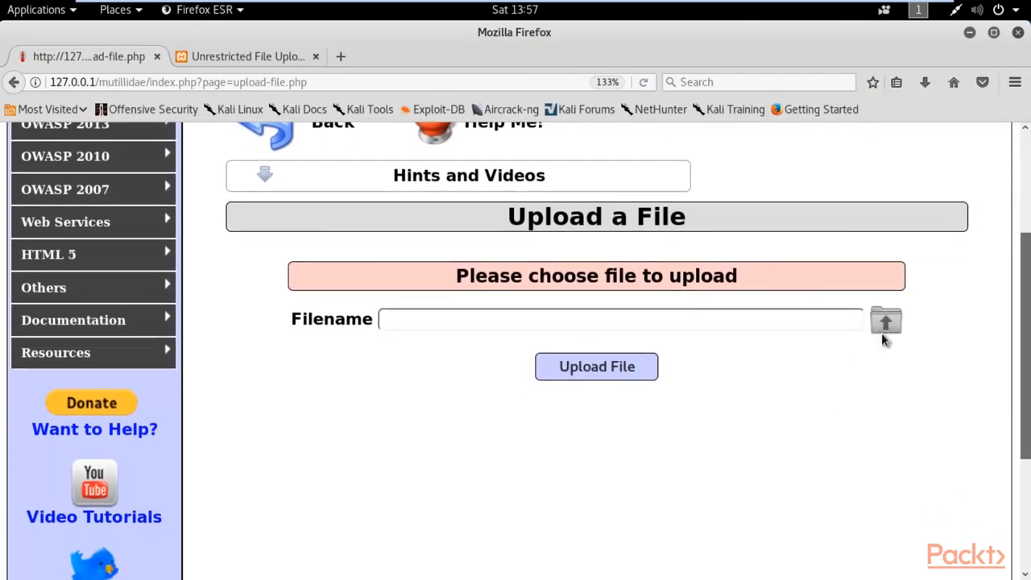
Browse for and confirm backdoor.php from the Desktop as the upload file.
click(885, 321)
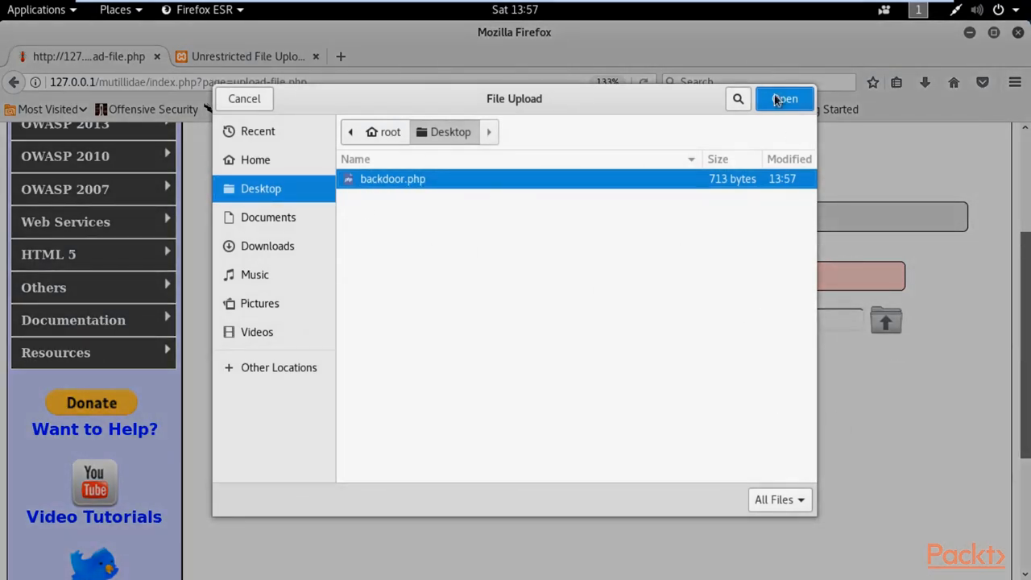
click(784, 99)
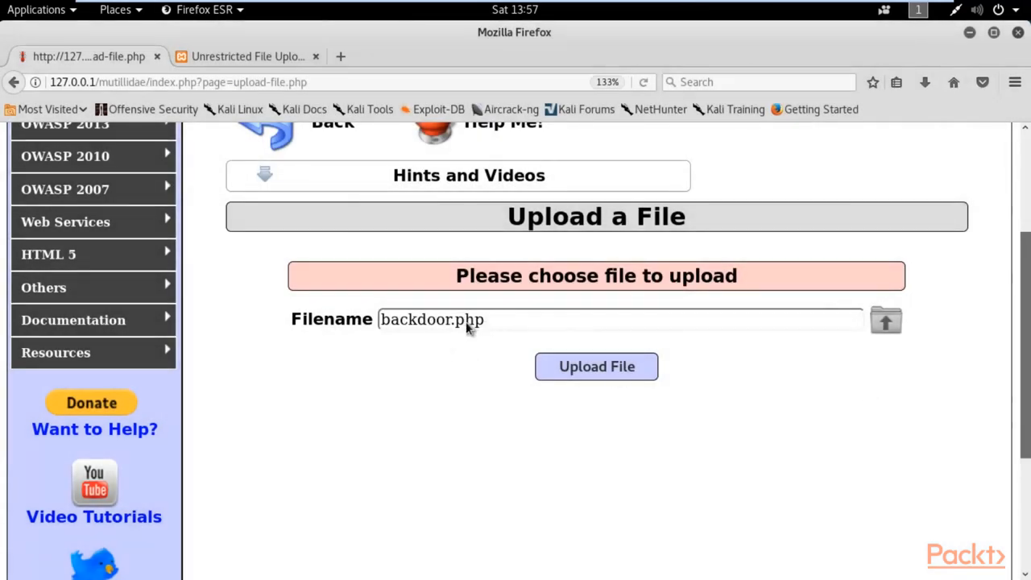
mouse_move(818, 375)
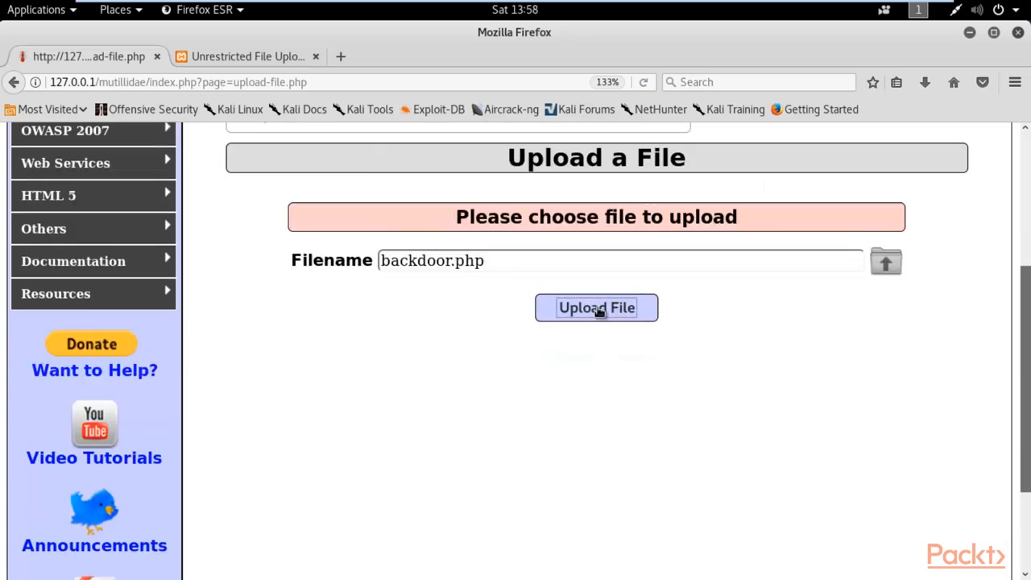
Upload backdoor.php and review the results showing the permanent path /tmp/backdoor.php.
click(596, 307)
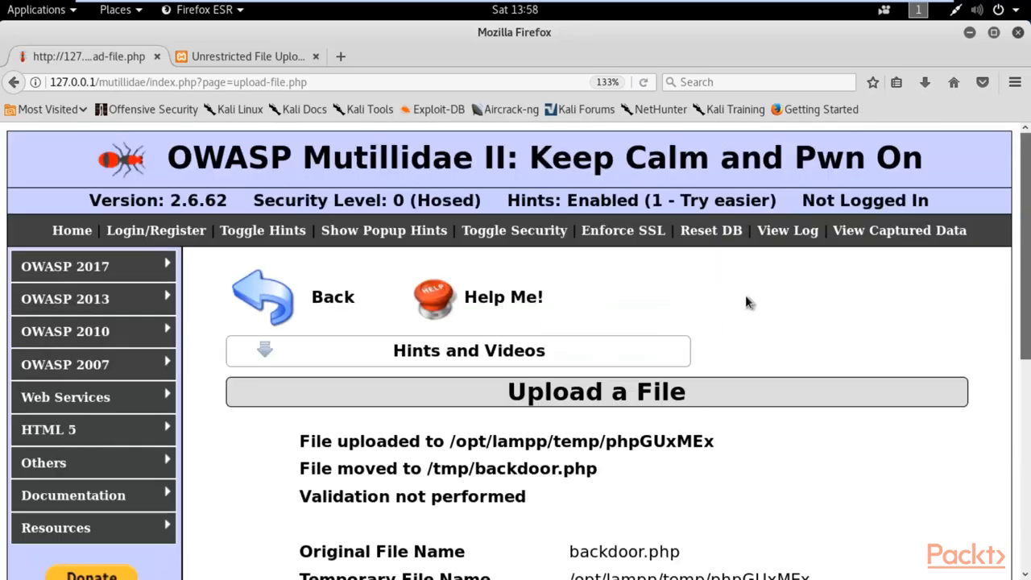
scroll(down, 3)
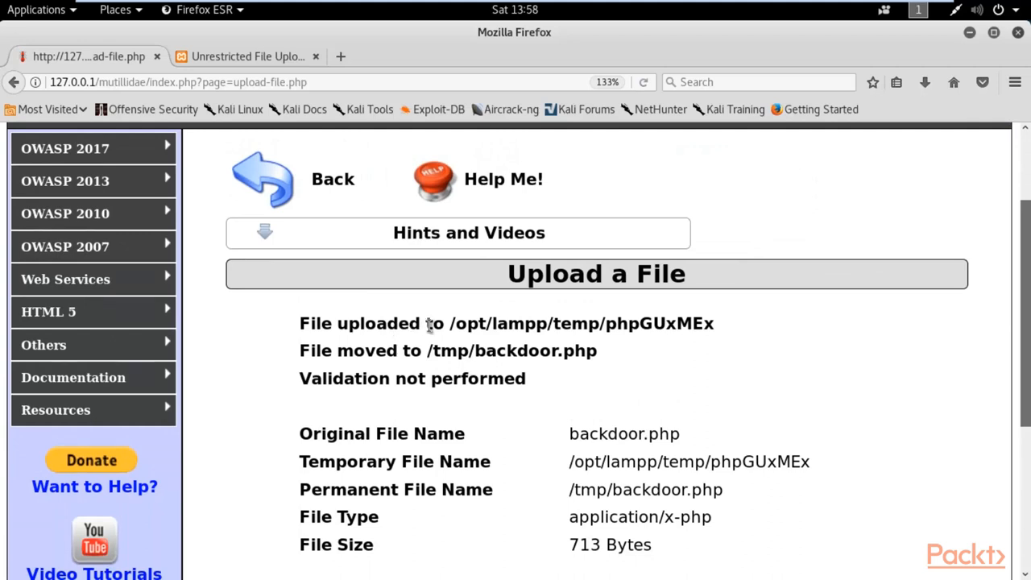
scroll(down, 3)
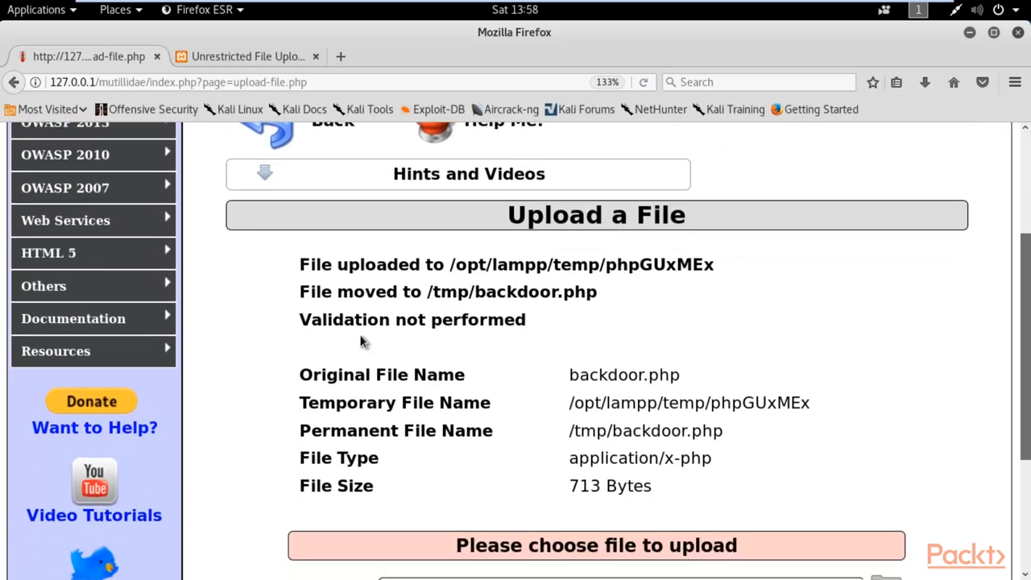
scroll(down, 3)
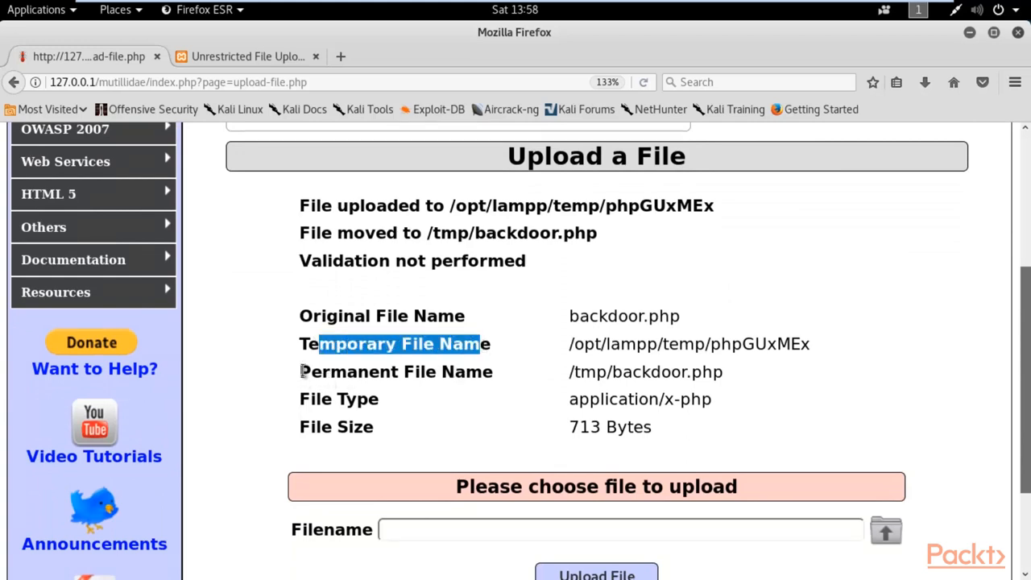
click(595, 372)
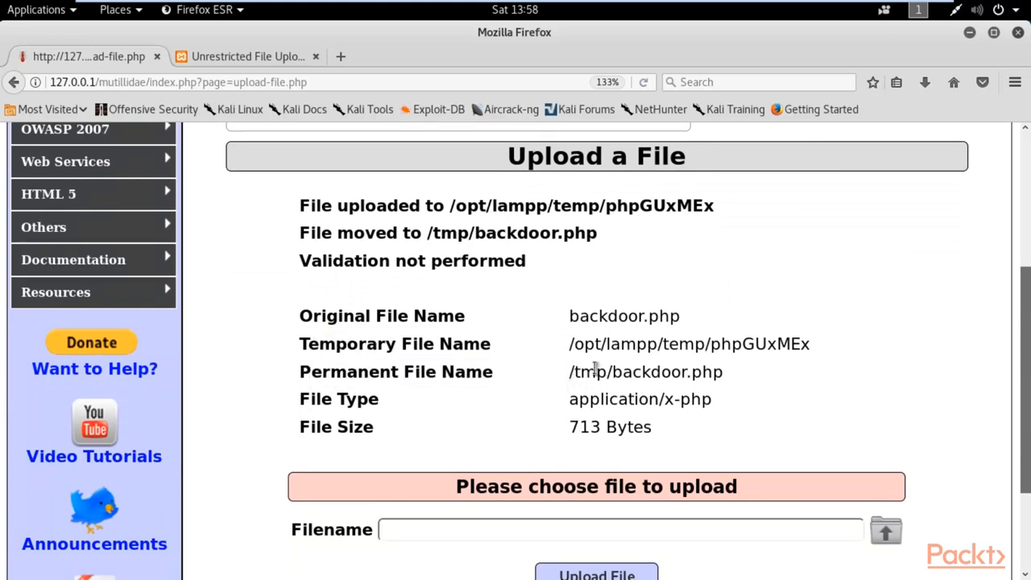
mouse_move(739, 377)
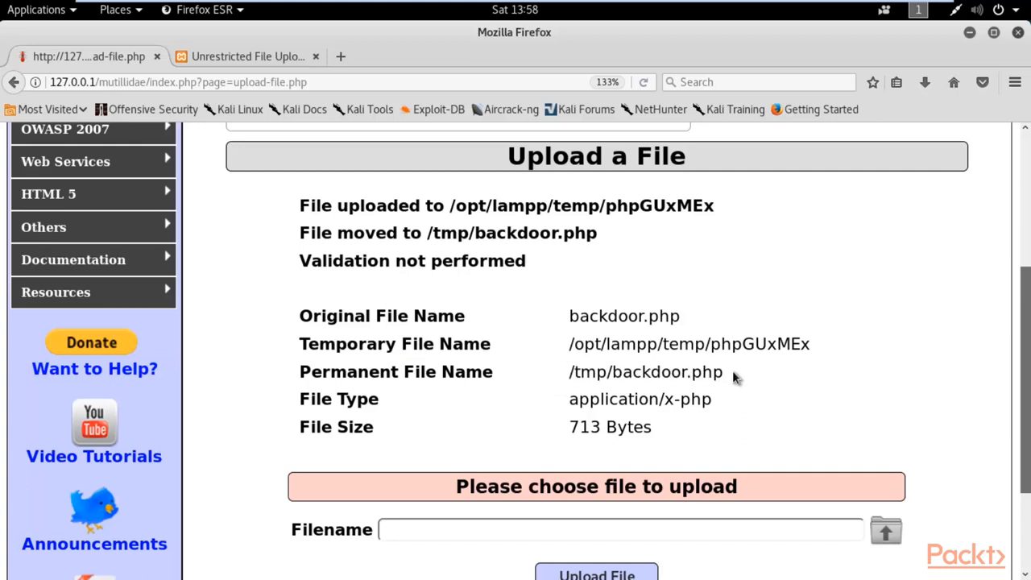
mouse_move(725, 379)
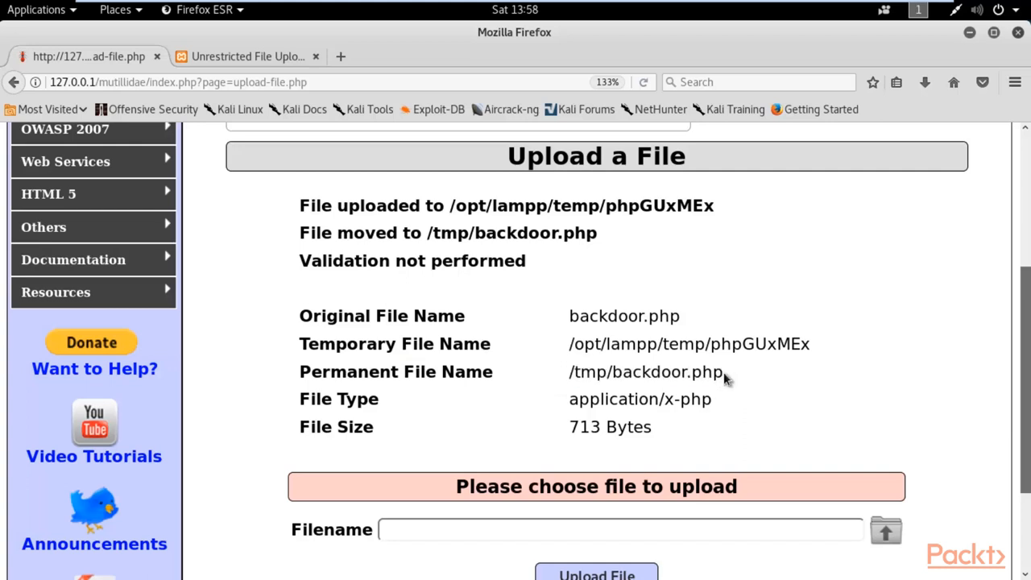
double_click(647, 372)
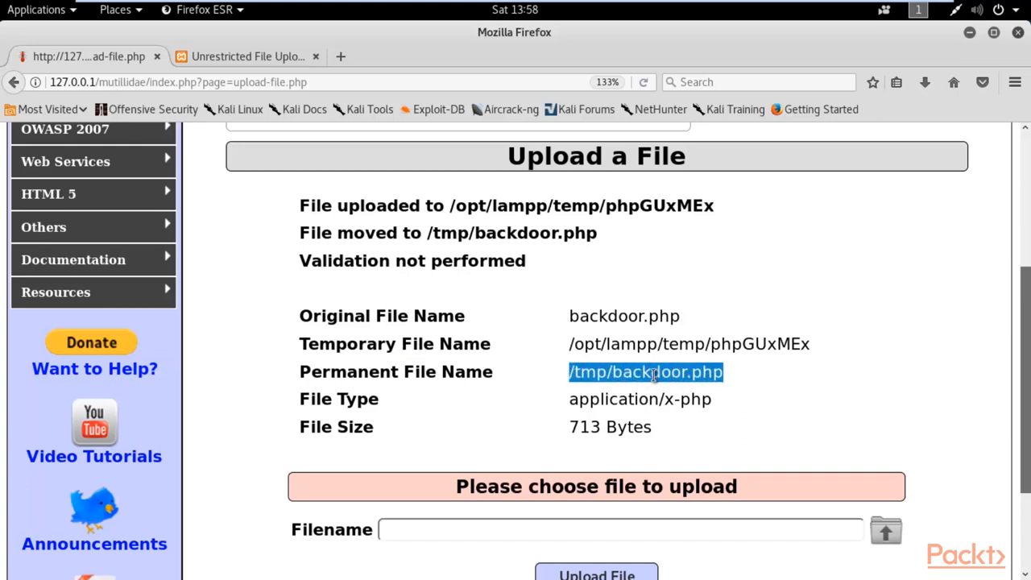
click(732, 380)
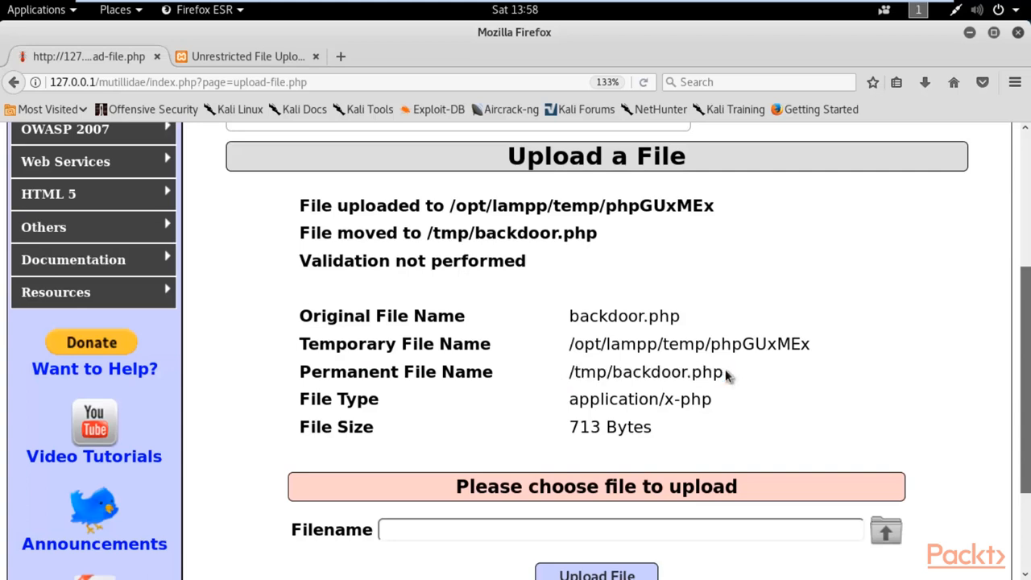
scroll(down, 3)
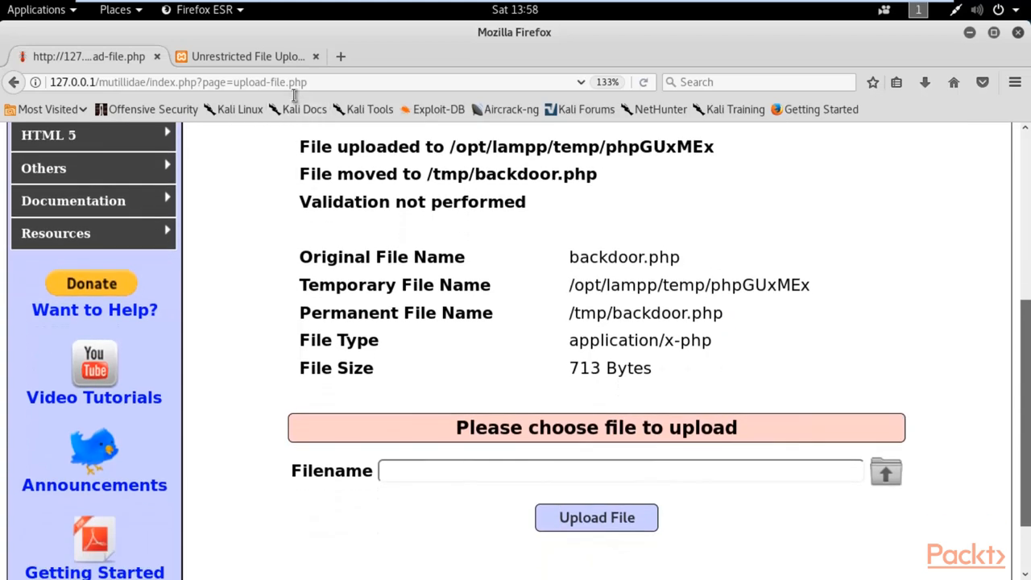
Replace upload-file.php in the address bar's page= parameter with /tmp/backdoor.php and load it.
click(177, 82)
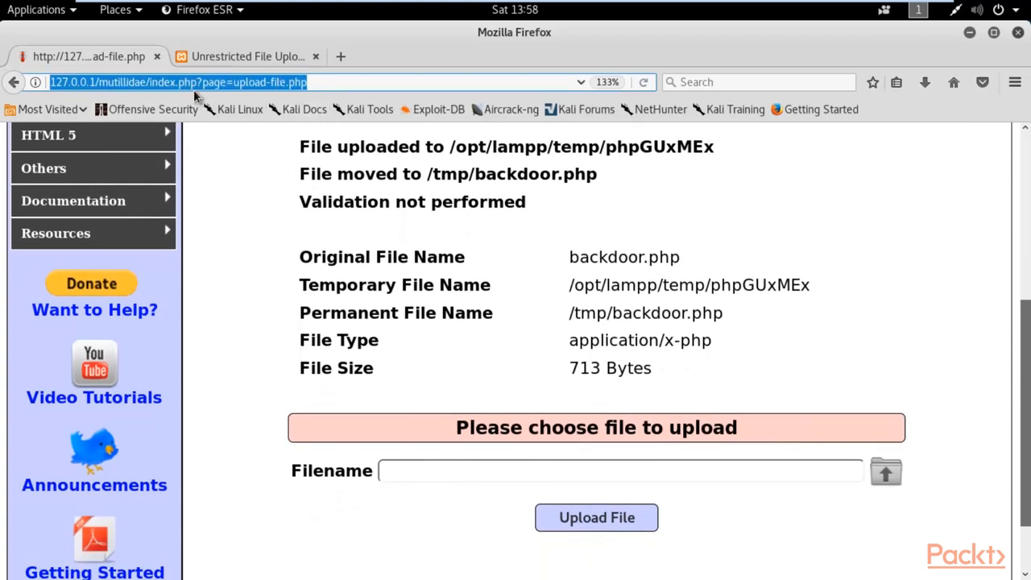
mouse_move(321, 82)
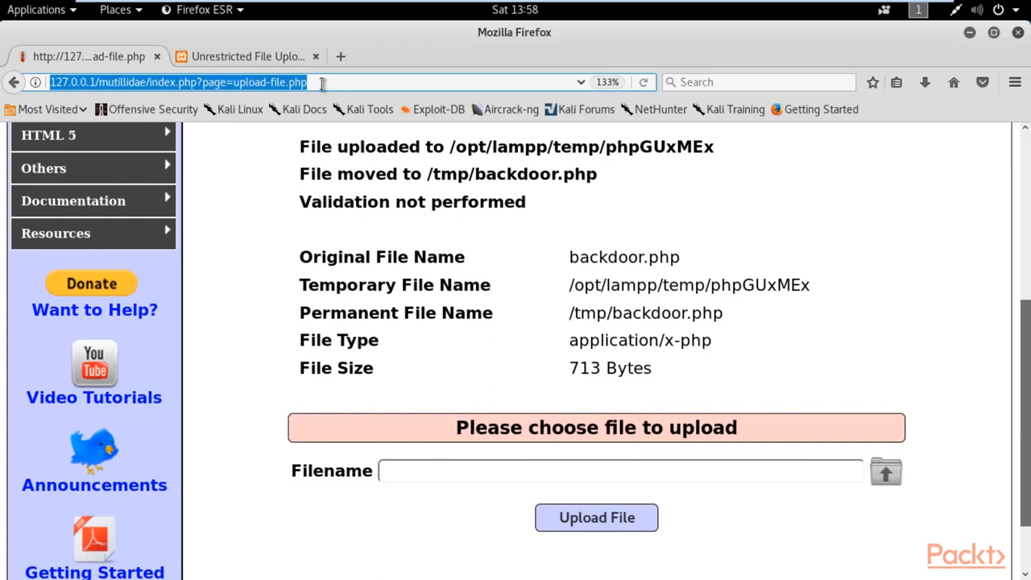
click(227, 82)
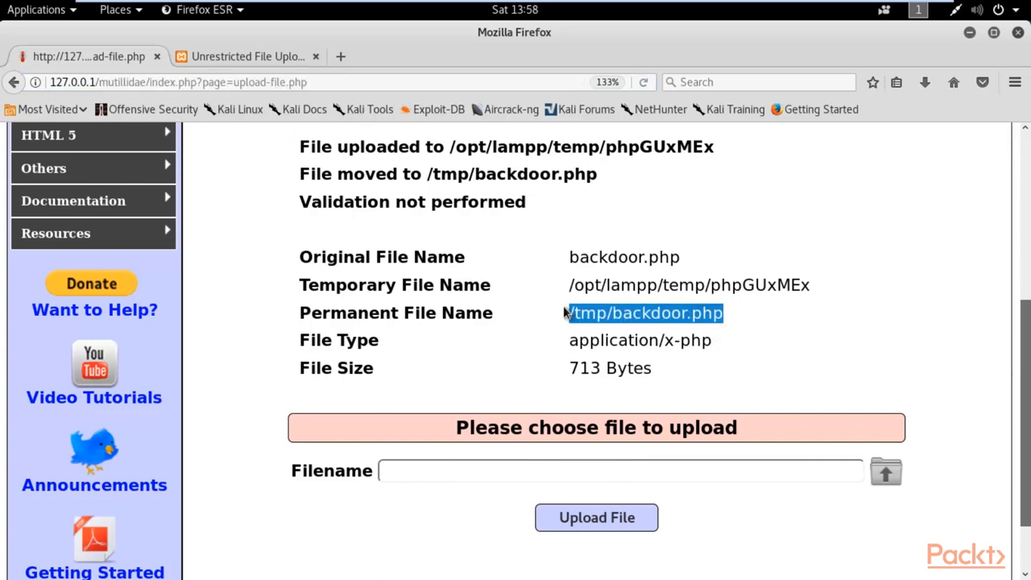
mouse_move(516, 343)
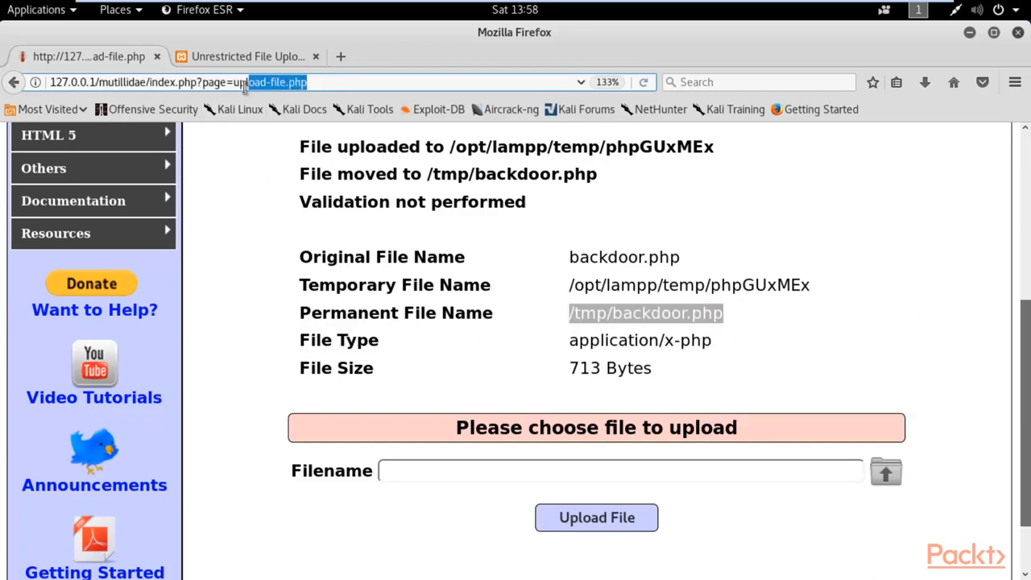
right_click(257, 82)
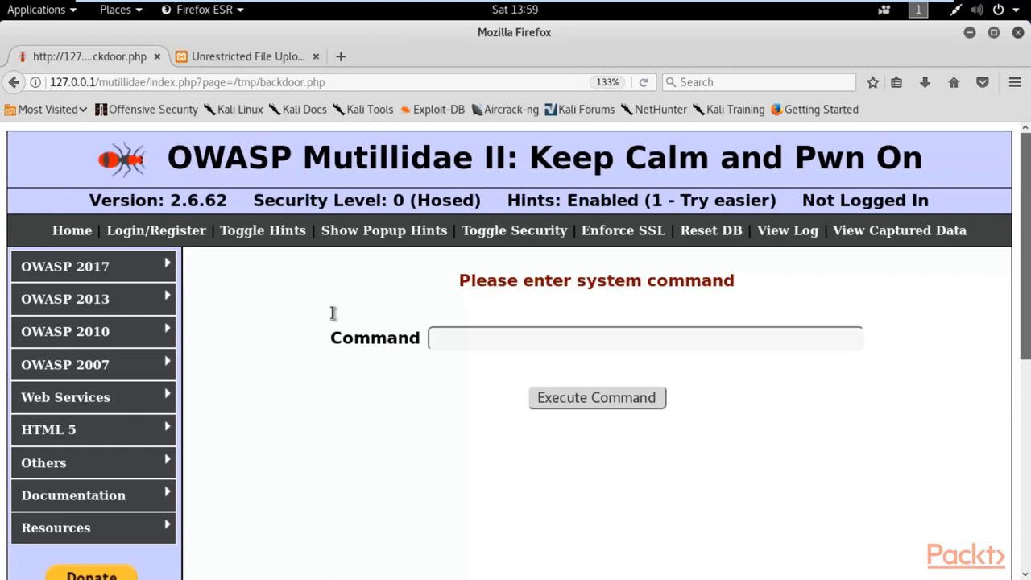
mouse_move(328, 322)
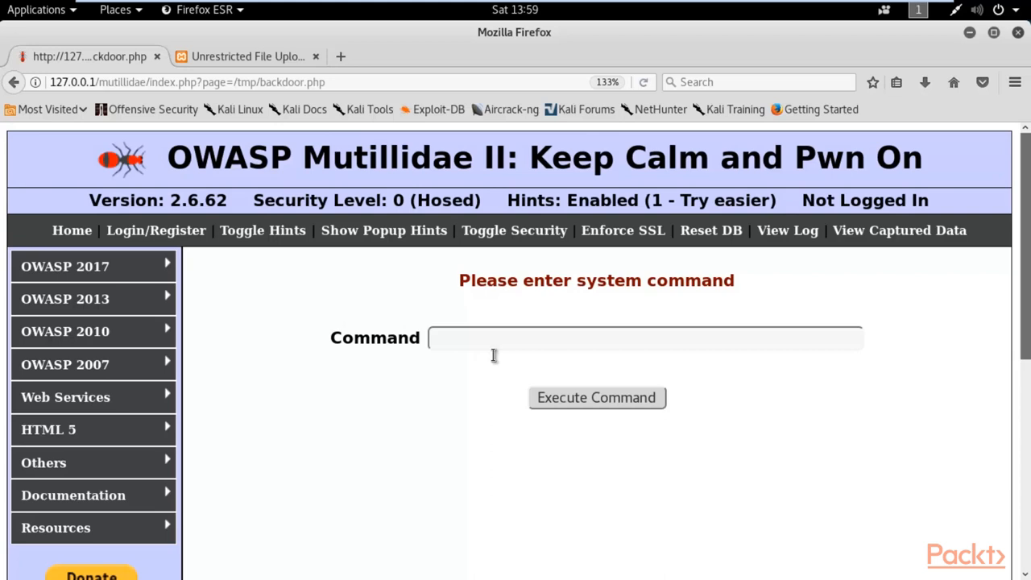
mouse_move(941, 290)
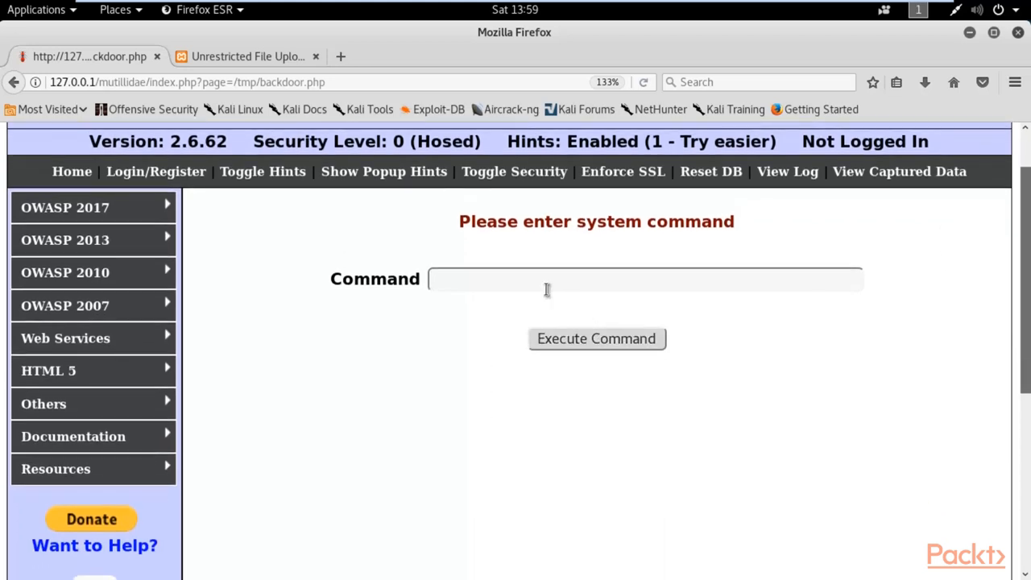
Execute dir through the backdoor's Command field and scroll through the file listing.
text(d)
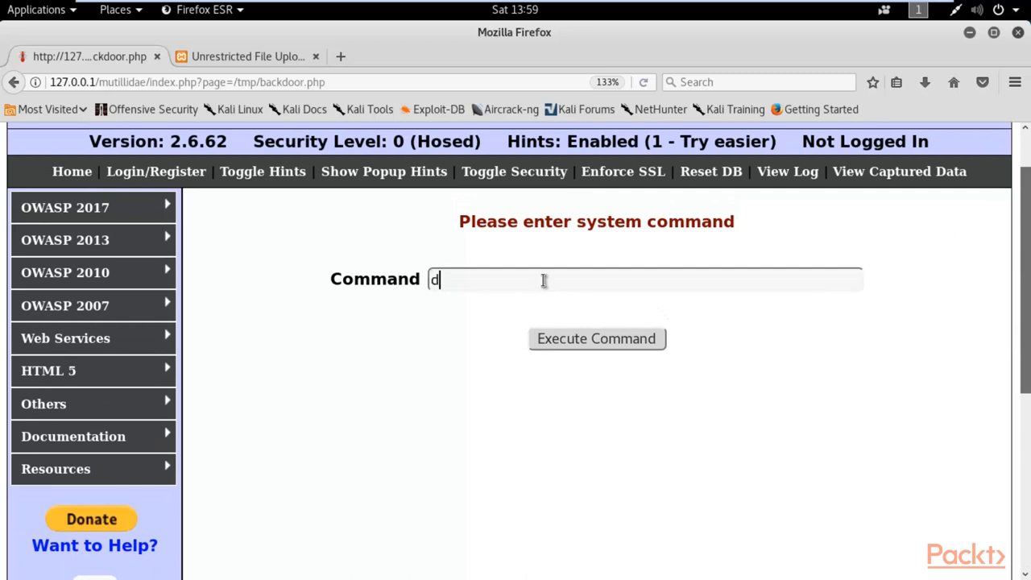
text(ir)
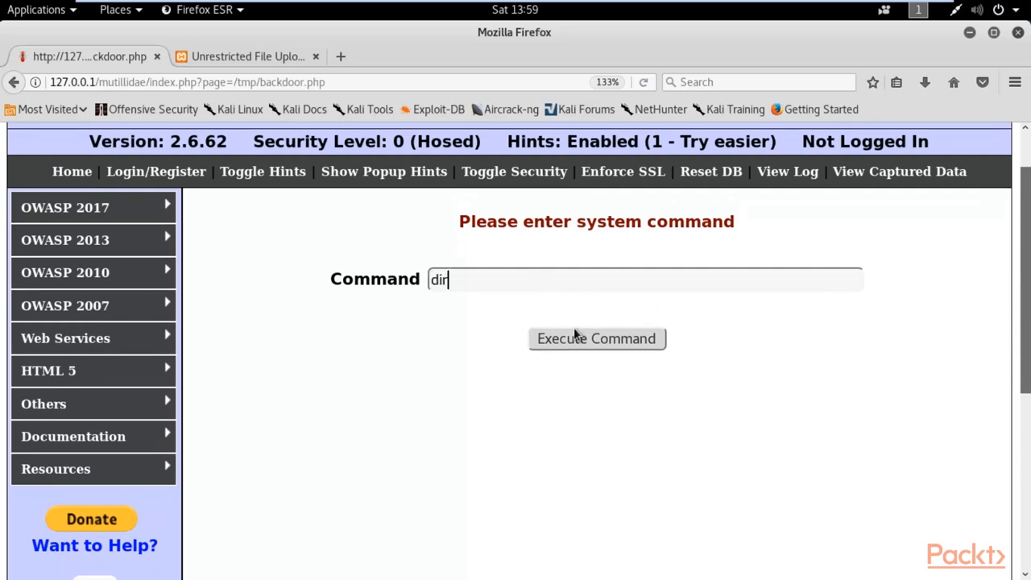
click(596, 339)
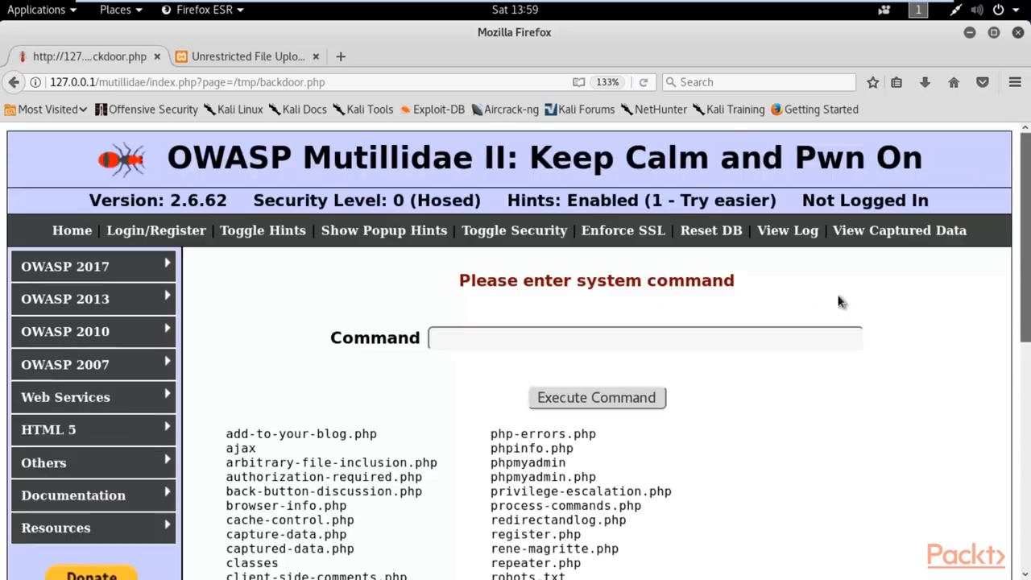
scroll(down, 3)
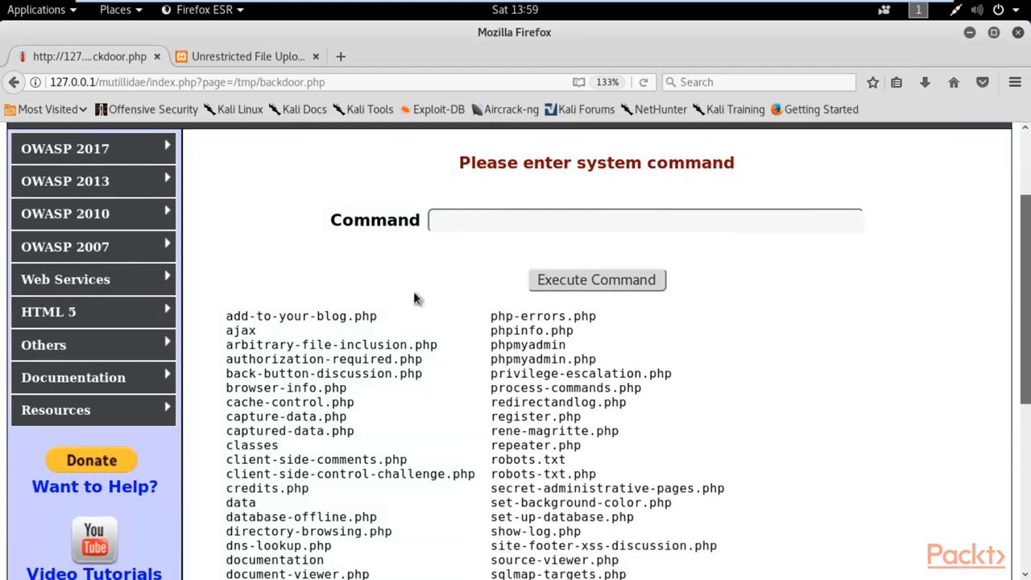
scroll(down, 3)
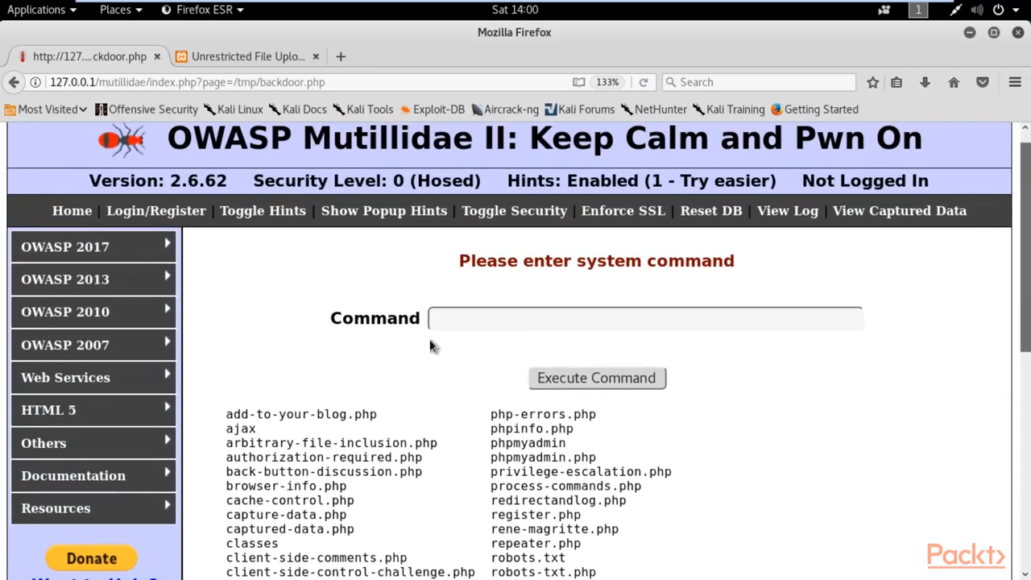
mouse_move(438, 343)
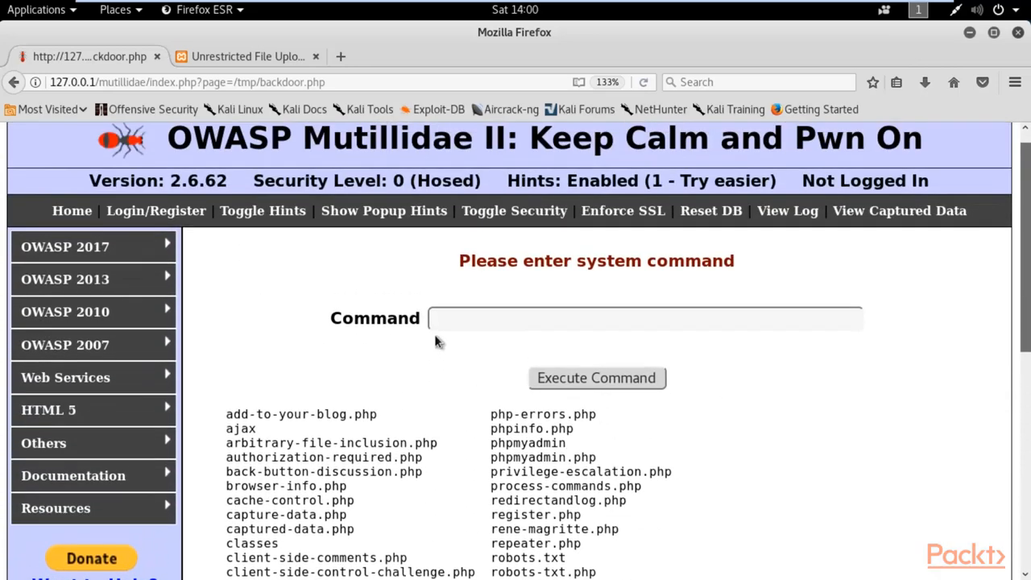
Execute 'ls' through the backdoor and review the single-column listing of the web application's files.
click(459, 318)
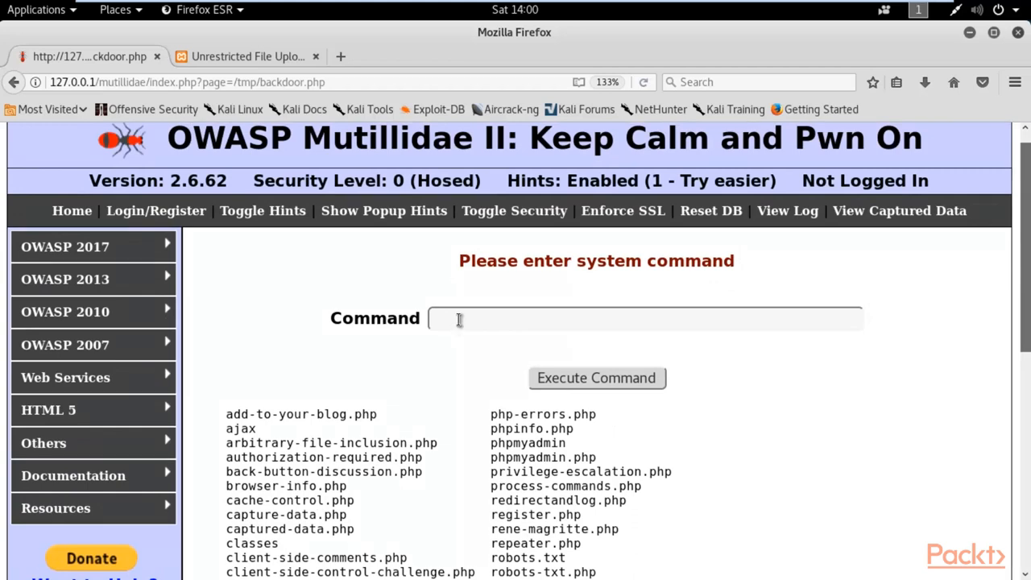
text(l)
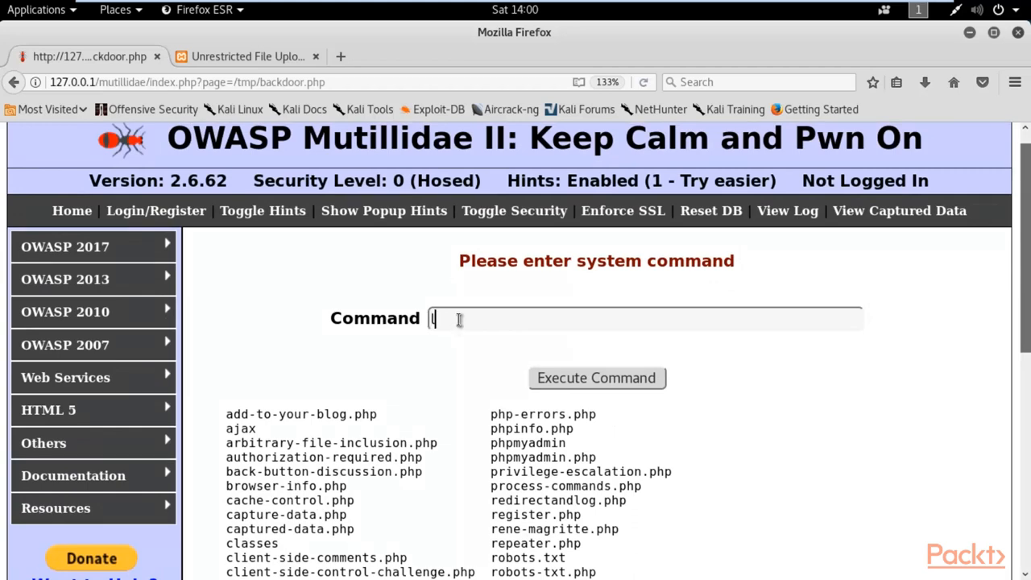
text(s)
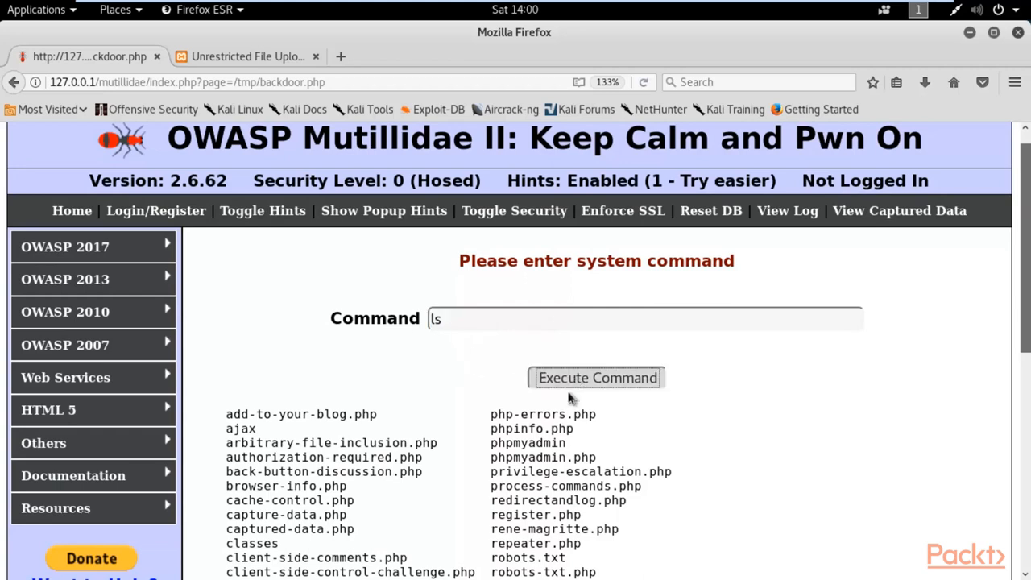
scroll(down, 3)
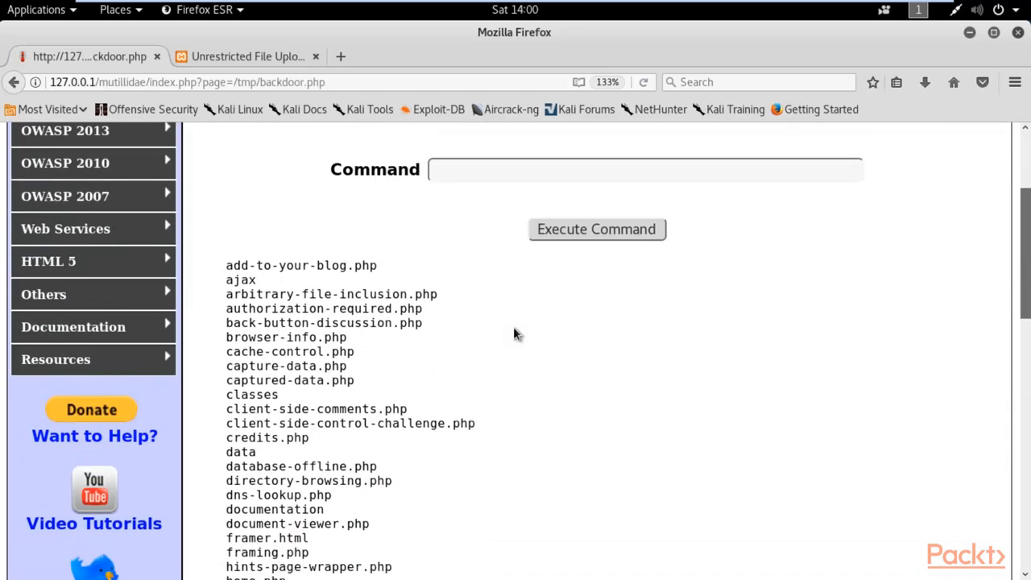
mouse_move(374, 402)
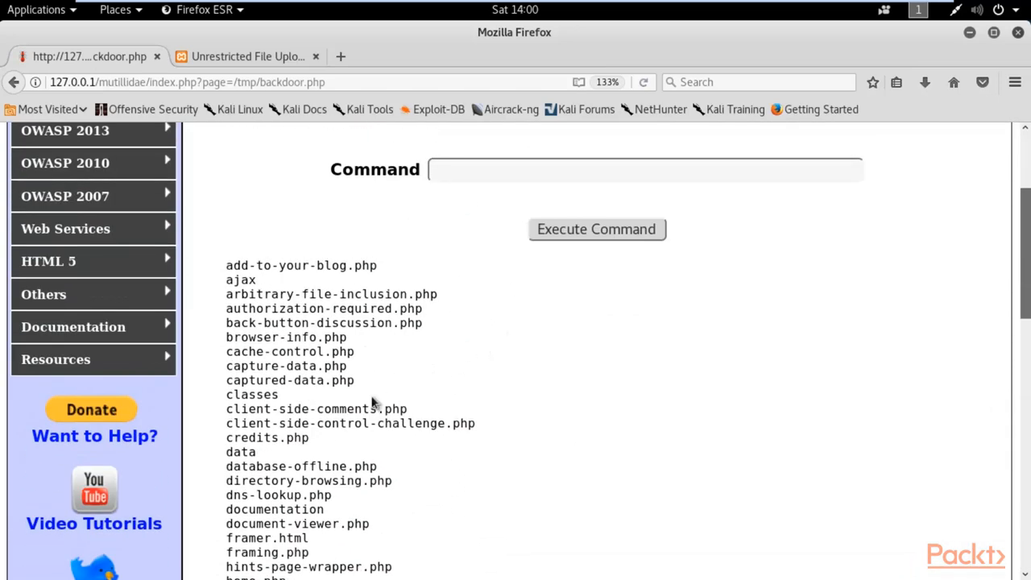
scroll(down, 3)
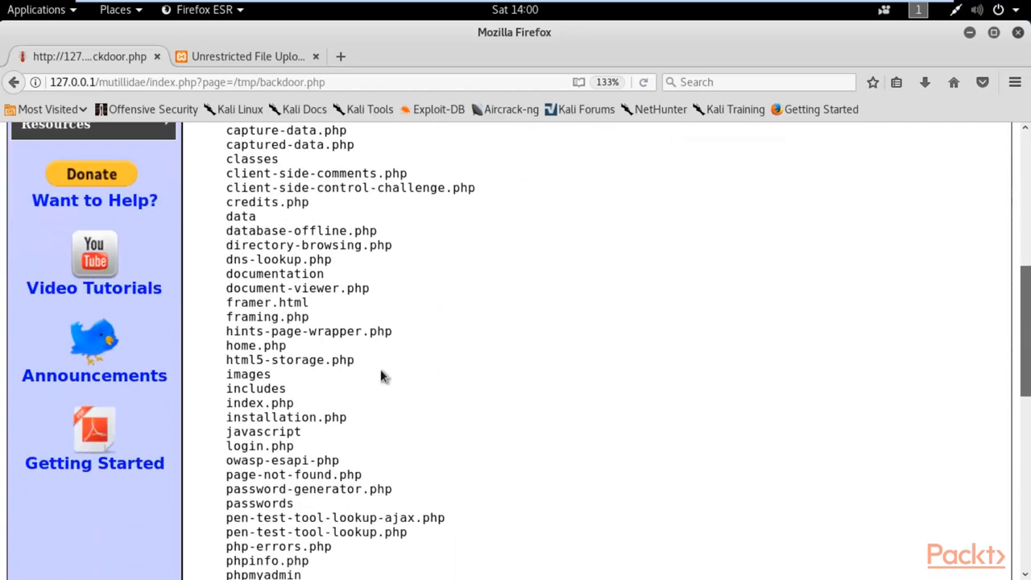
double_click(255, 346)
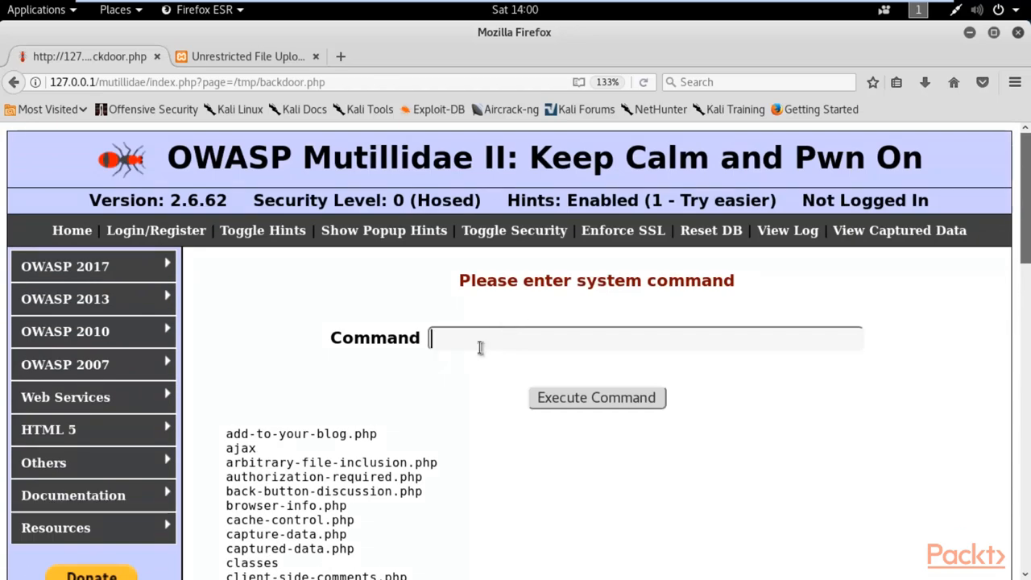
Execute 'vi home.php' through the backdoor, view the garbled terminal output, and go back to the command form.
text(vi h)
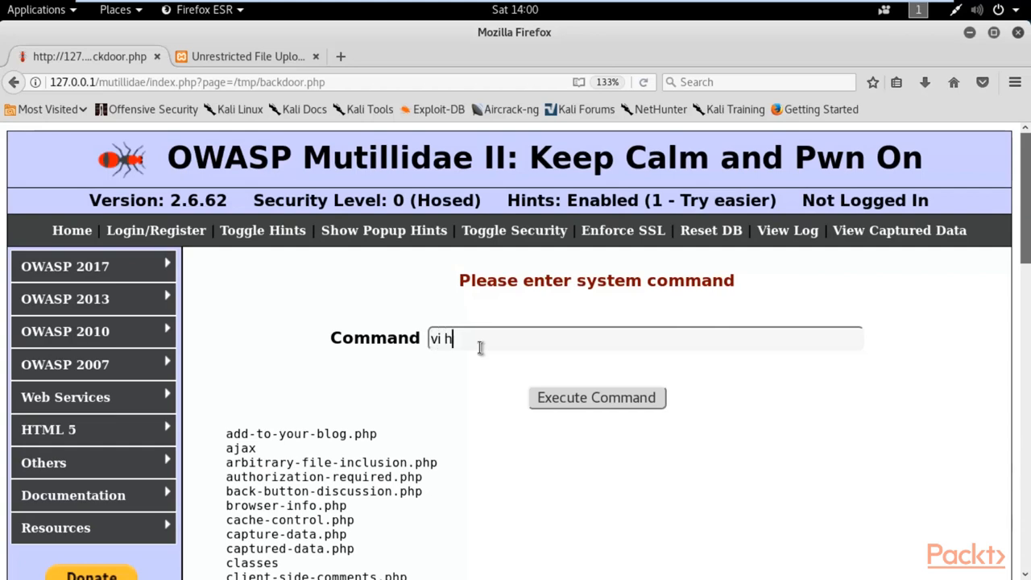
text(ome.php)
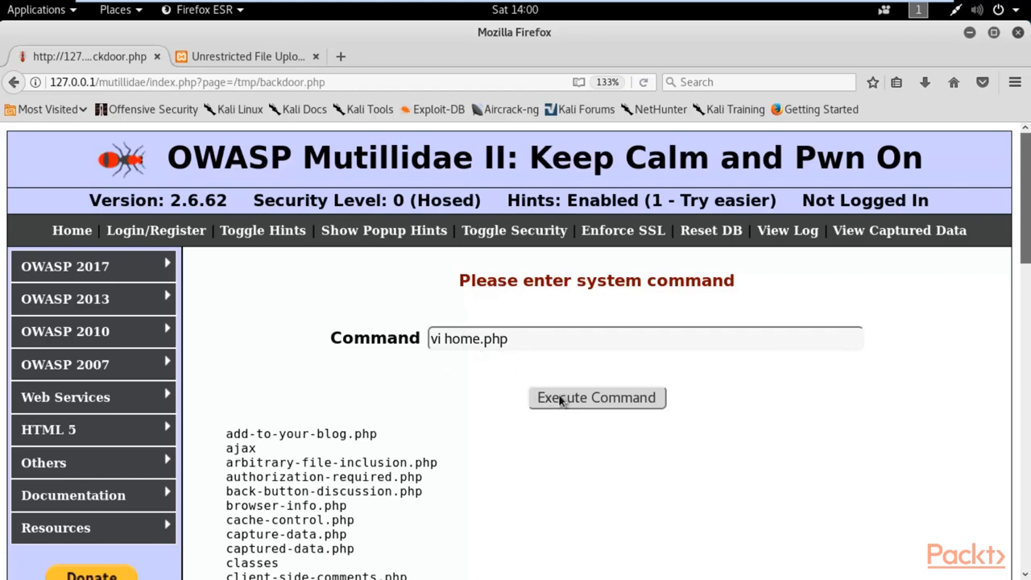
click(597, 398)
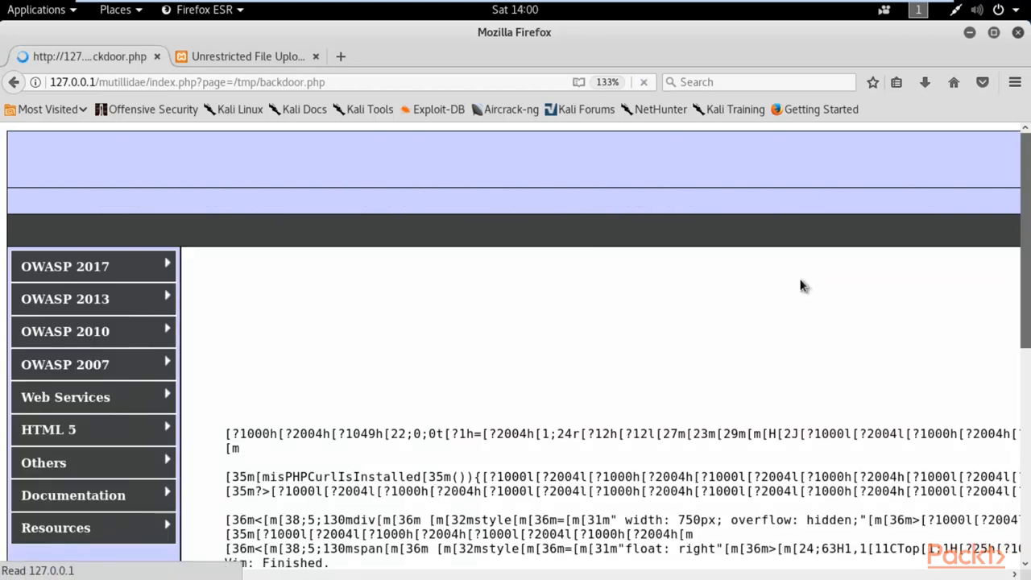
scroll(down, 3)
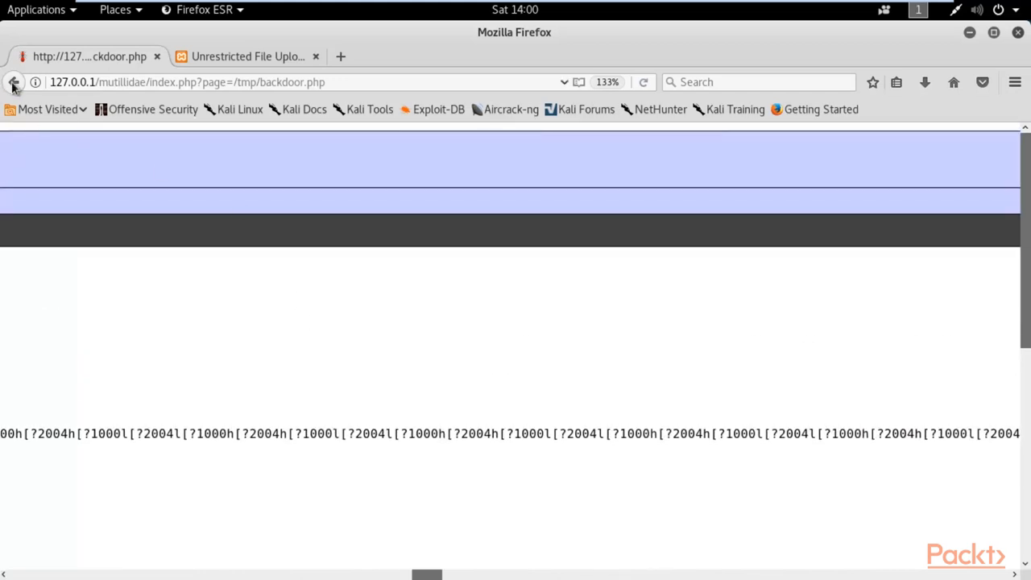
click(12, 82)
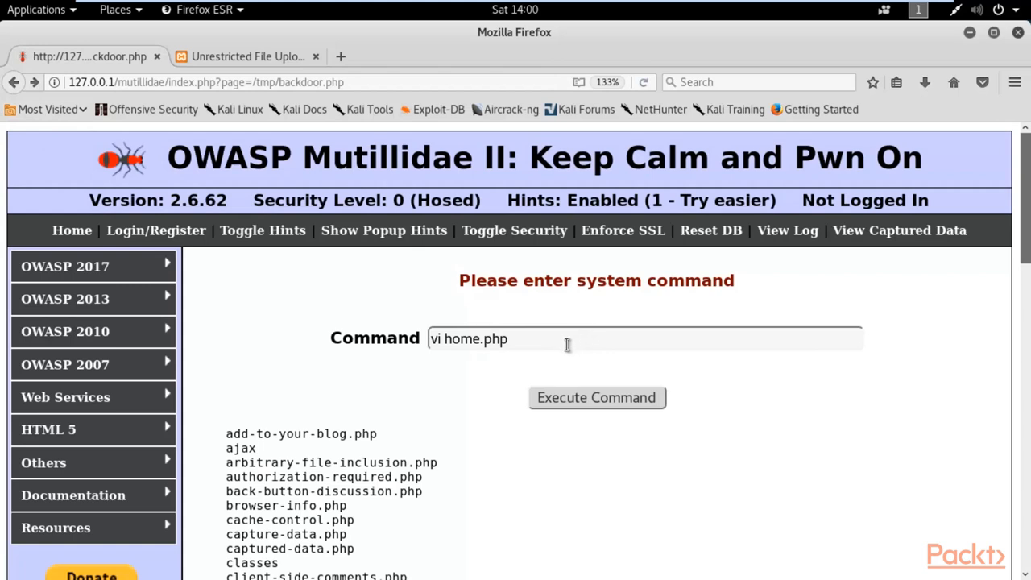
mouse_move(555, 338)
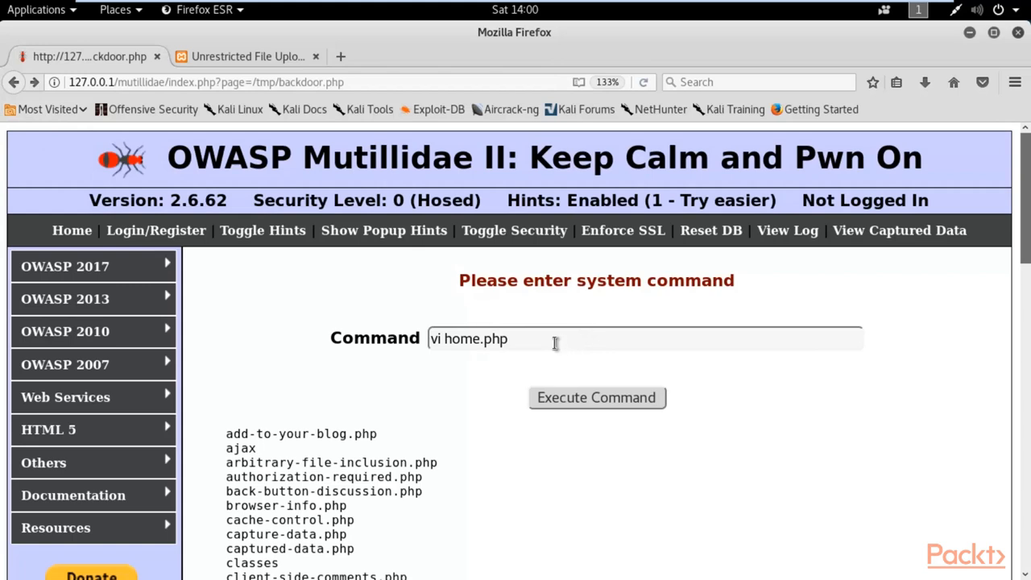